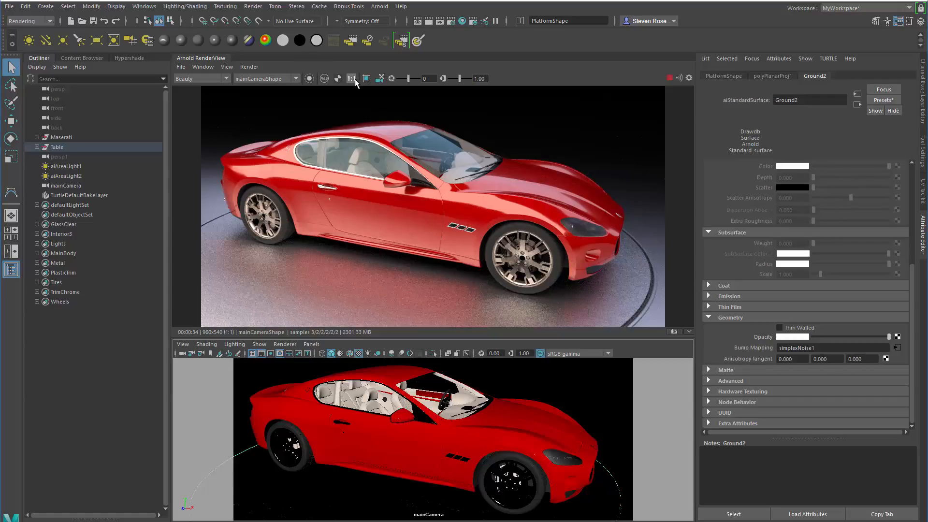
pyautogui.moveTo(351, 78)
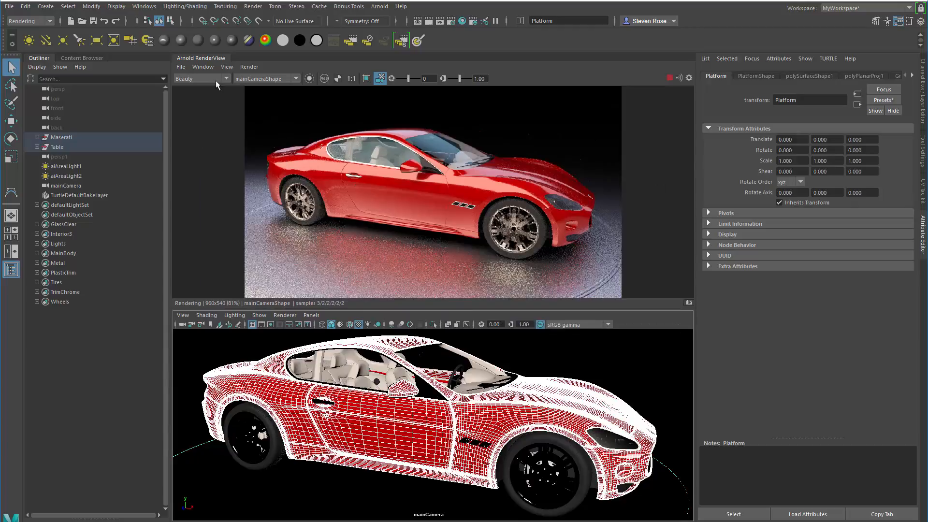
pyautogui.moveTo(374, 207)
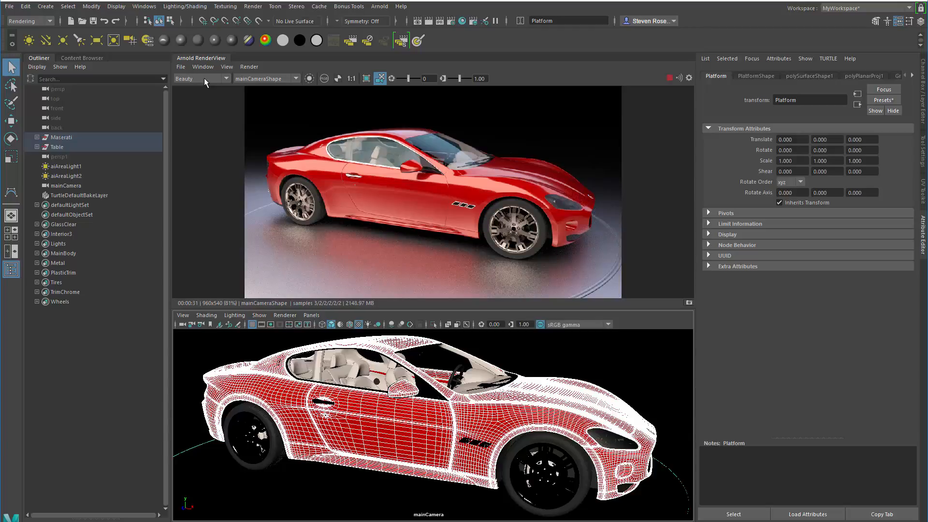
# View the transmission, specular and indirect AOVs in turn in Arnold RenderView.
pyautogui.click(201, 79)
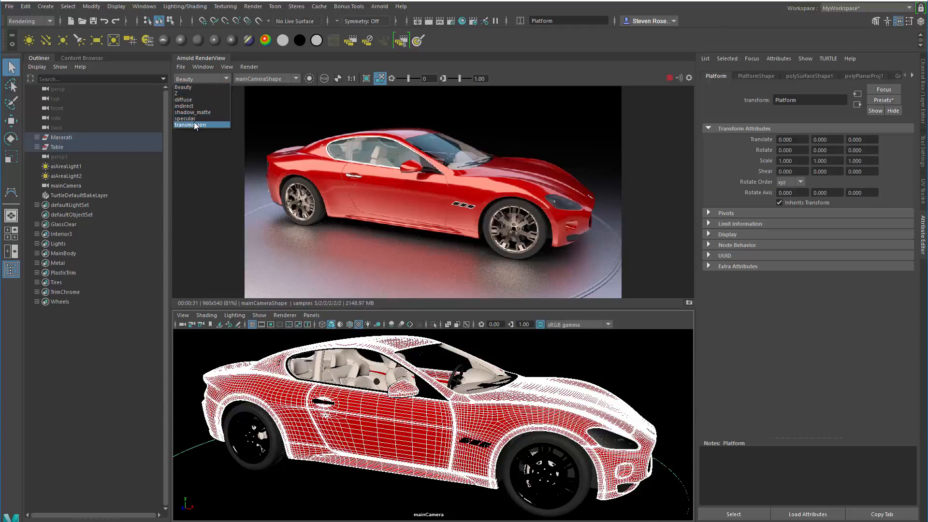
pyautogui.click(194, 124)
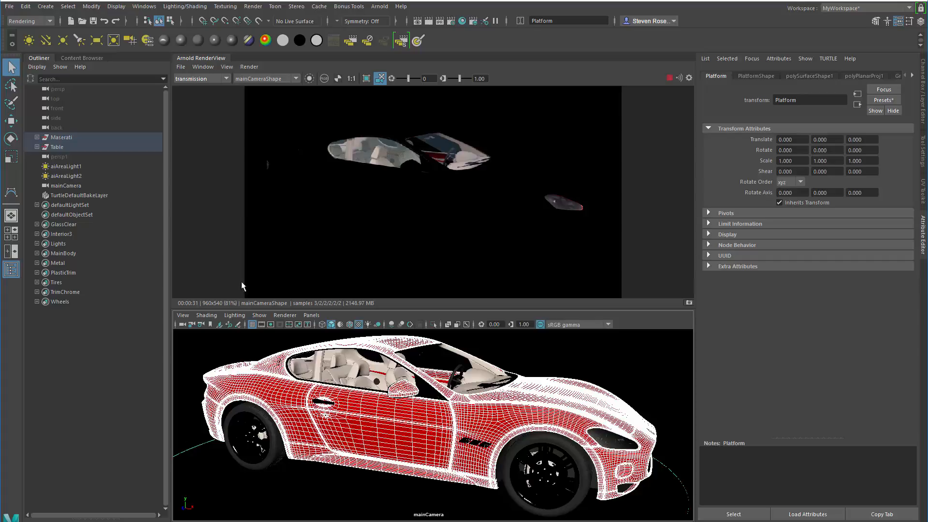
pyautogui.moveTo(192, 78)
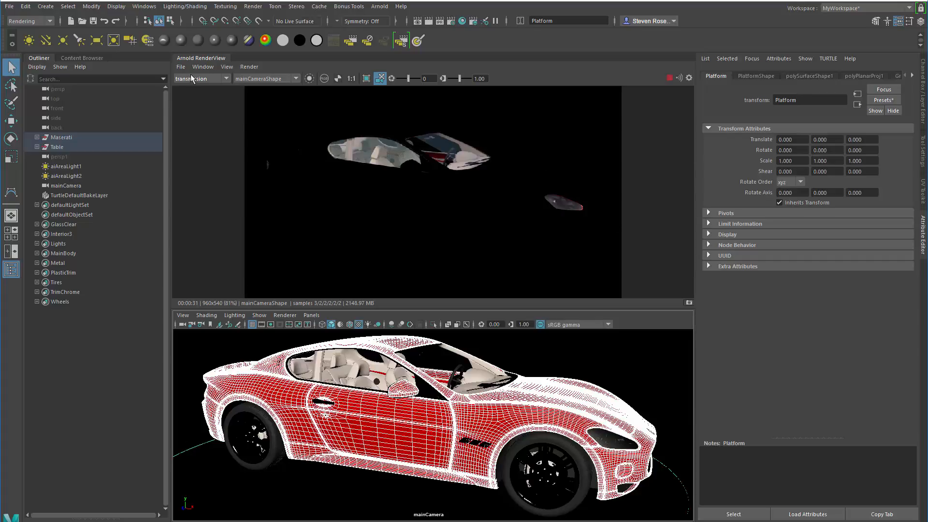
pyautogui.click(201, 78)
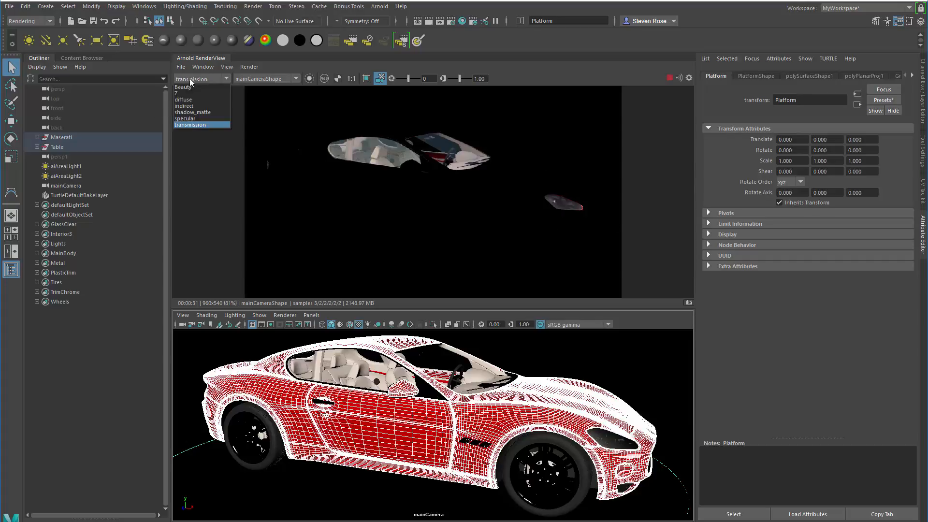
pyautogui.click(189, 118)
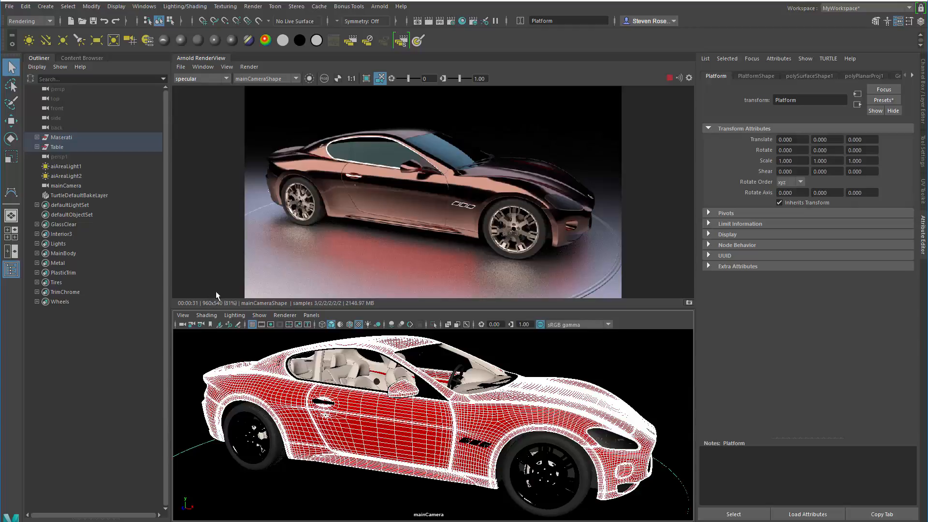
pyautogui.click(200, 79)
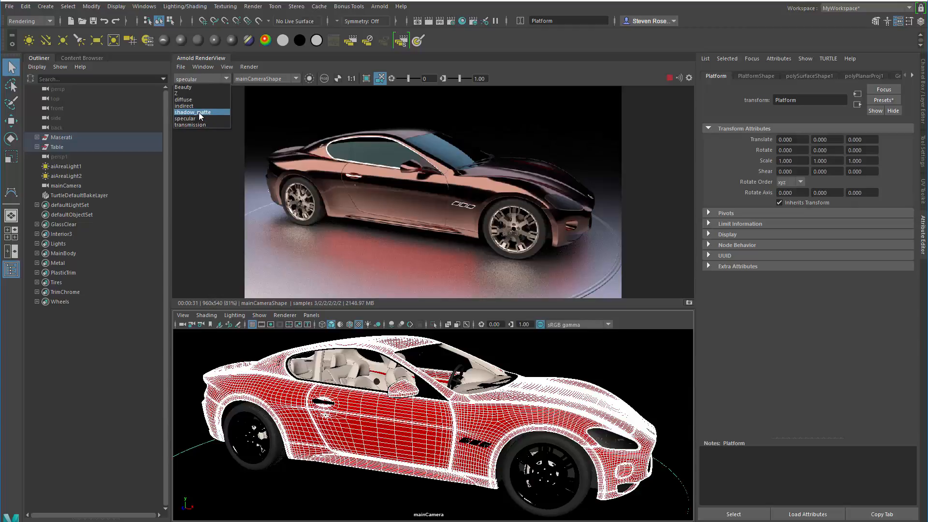
pyautogui.click(184, 106)
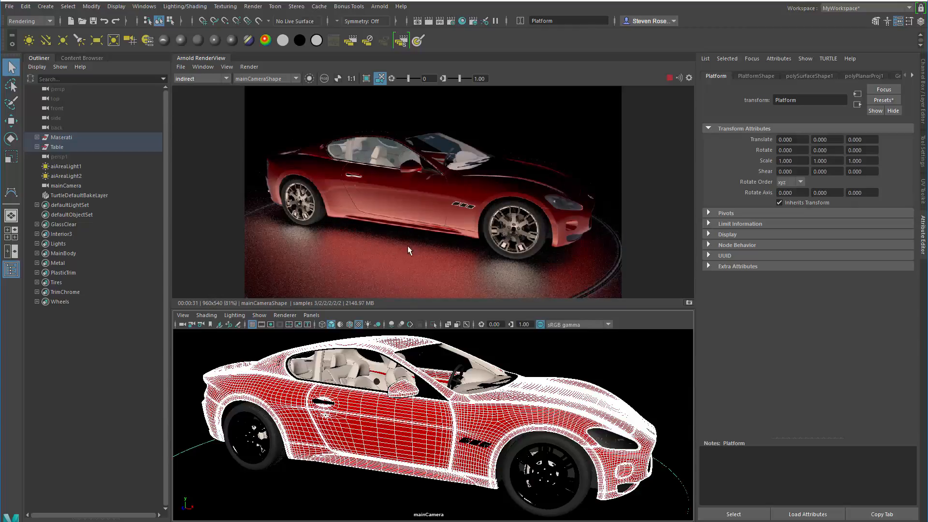
pyautogui.moveTo(363, 206)
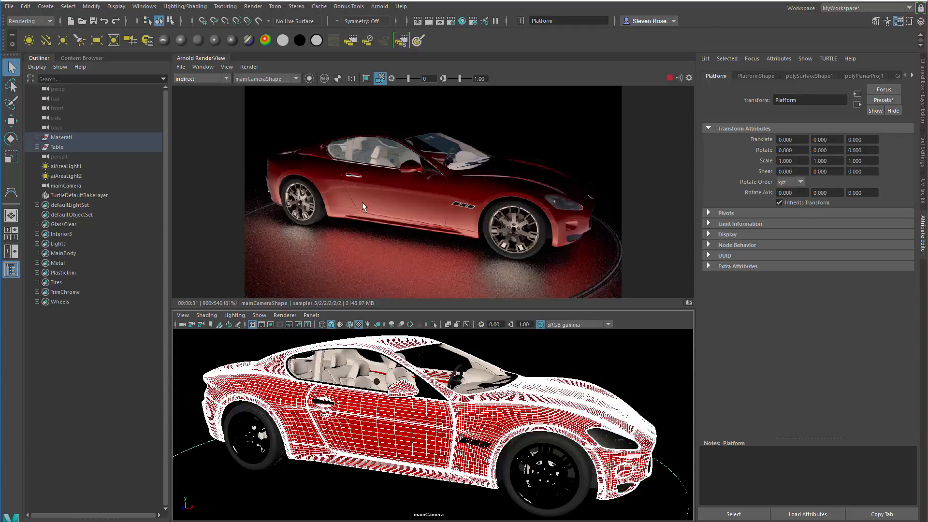
pyautogui.moveTo(454, 242)
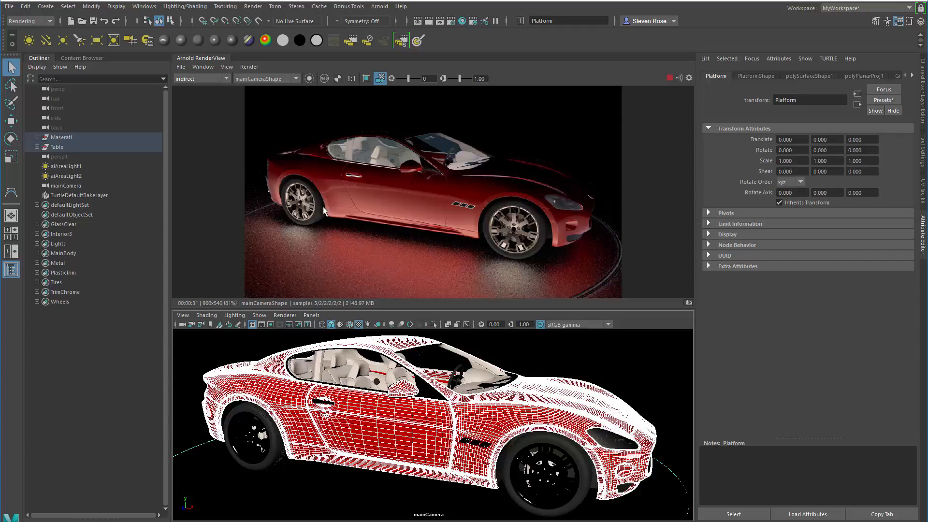
# Switch to the diffuse AOV, then the shadow_matte AOV.
pyautogui.click(198, 79)
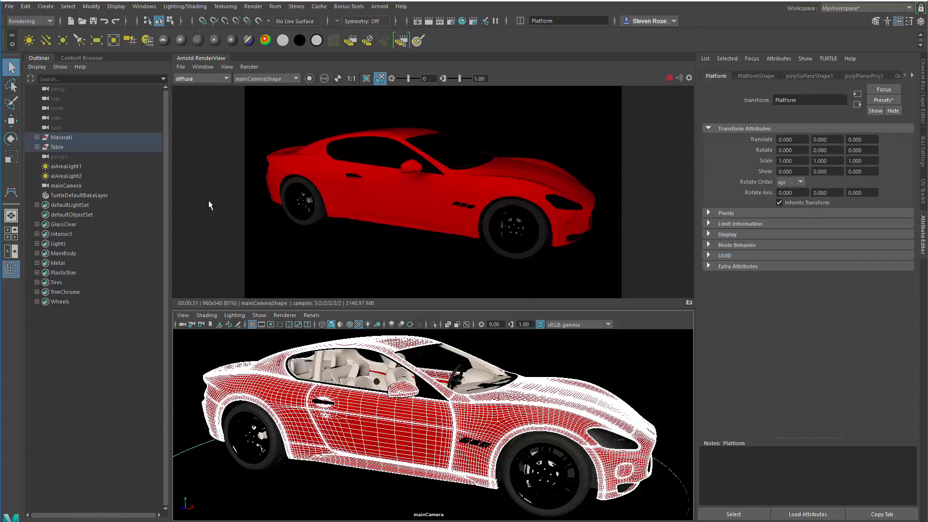
pyautogui.moveTo(373, 203)
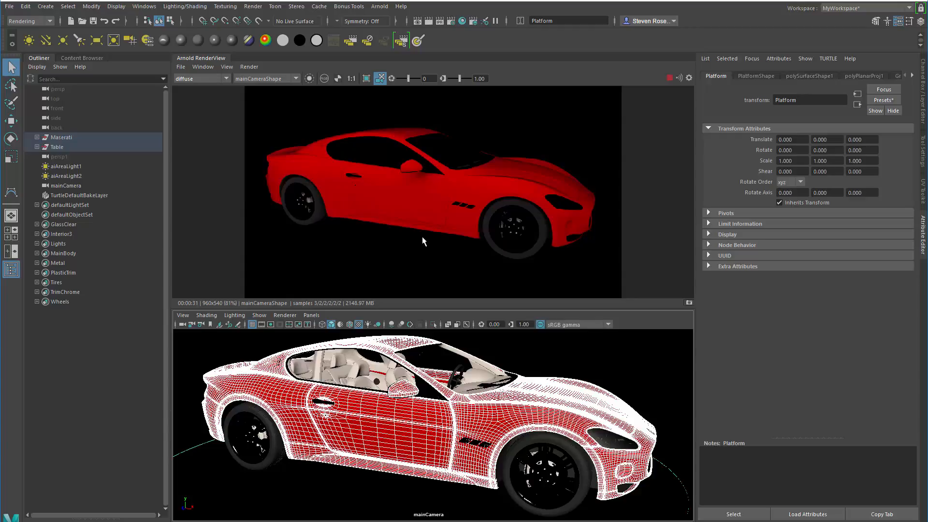
pyautogui.click(226, 79)
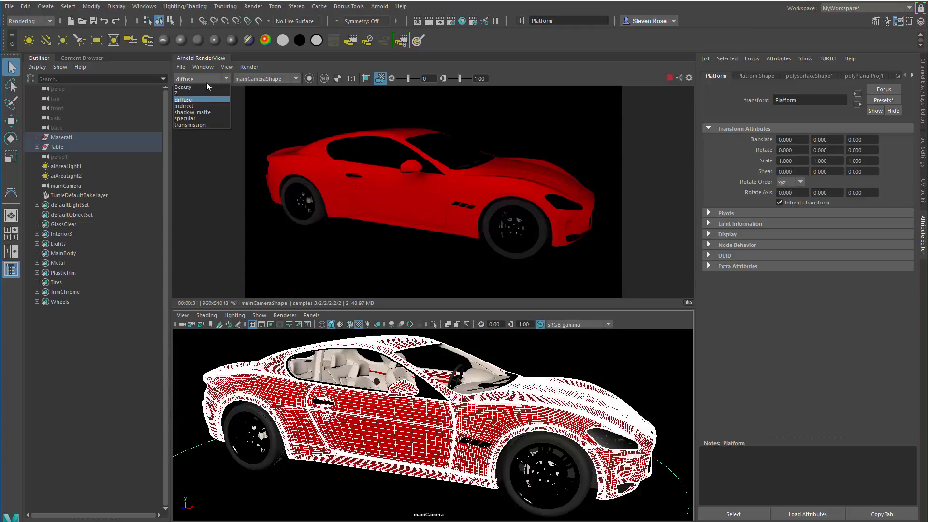
pyautogui.click(192, 112)
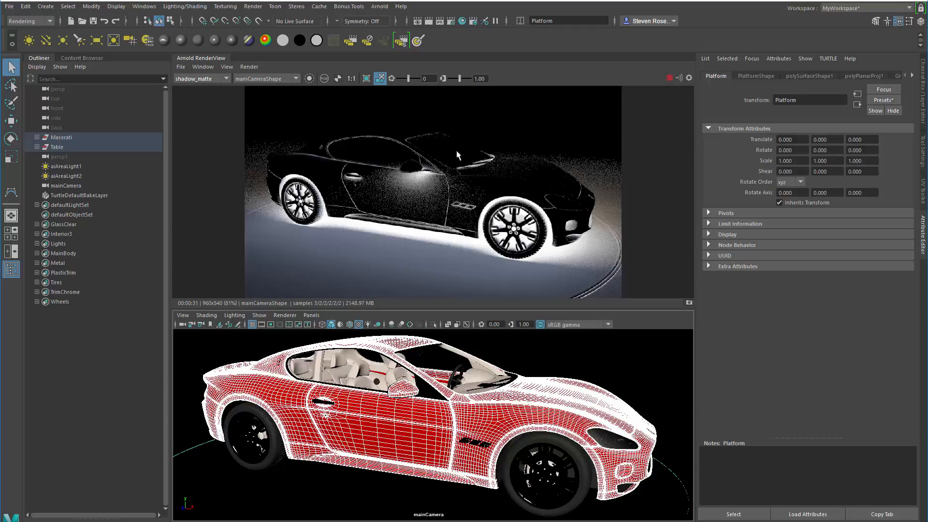
pyautogui.moveTo(354, 216)
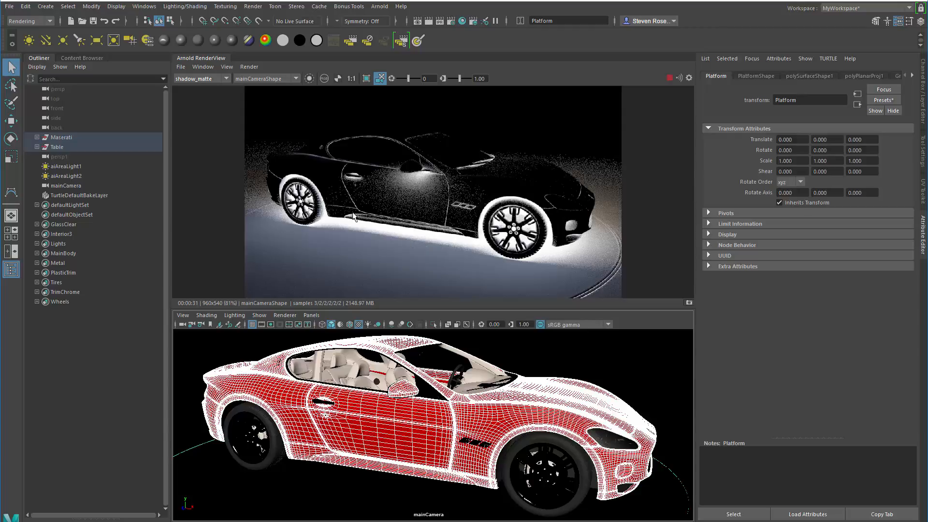
pyautogui.click(200, 78)
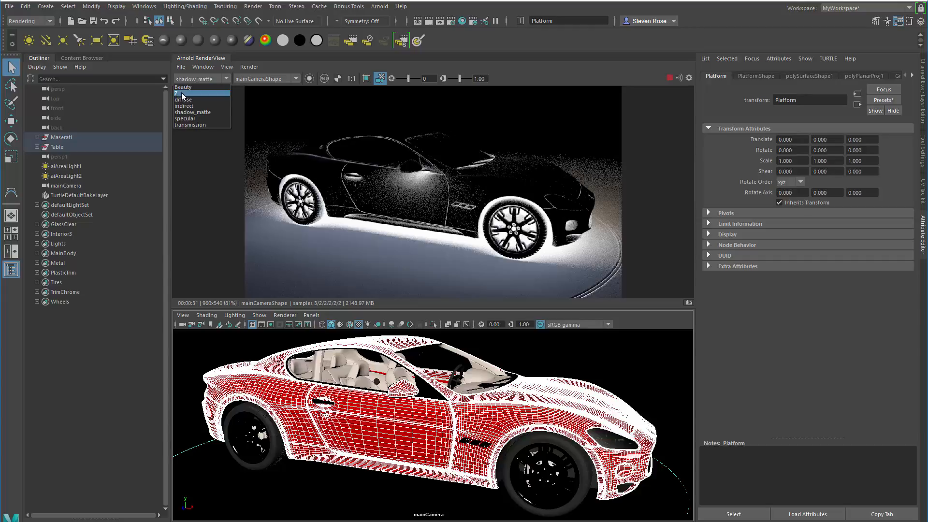
# View the Z depth AOV at exposure -13, then return to the beauty pass.
pyautogui.click(179, 92)
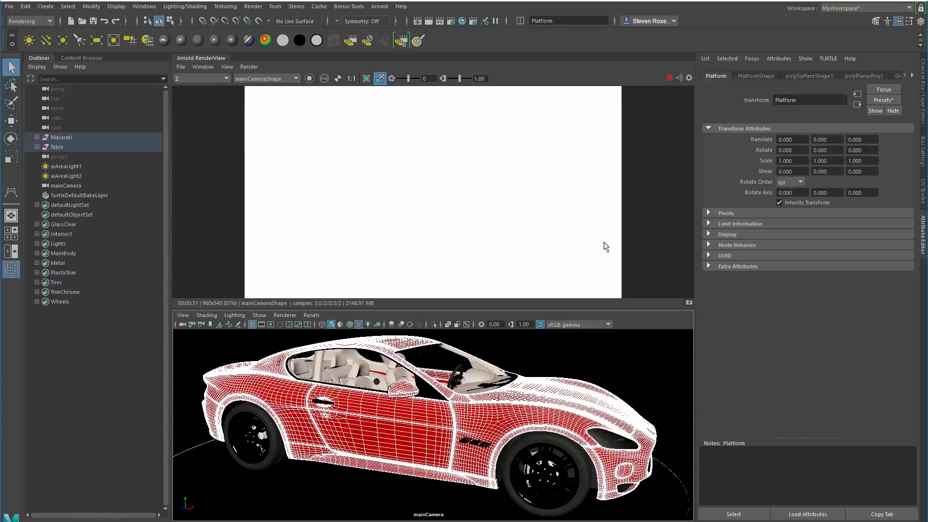
pyautogui.moveTo(465, 143)
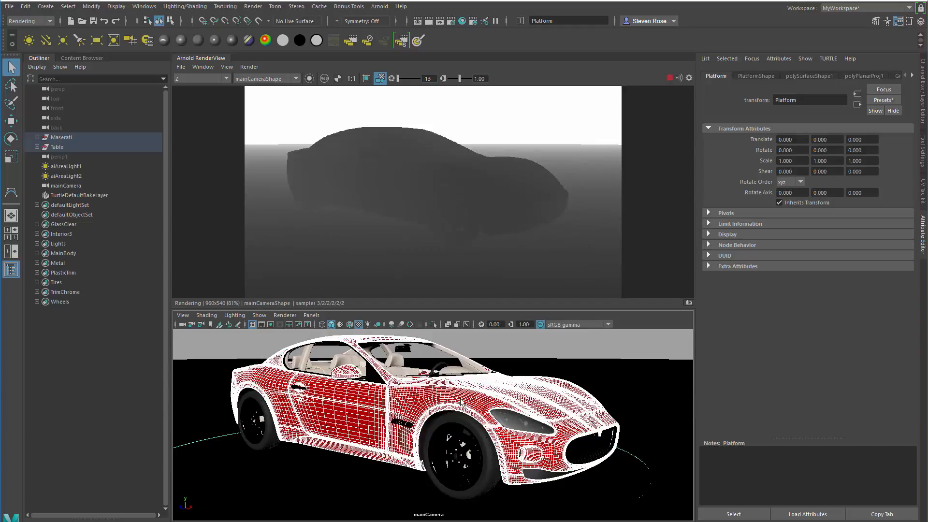
pyautogui.click(226, 78)
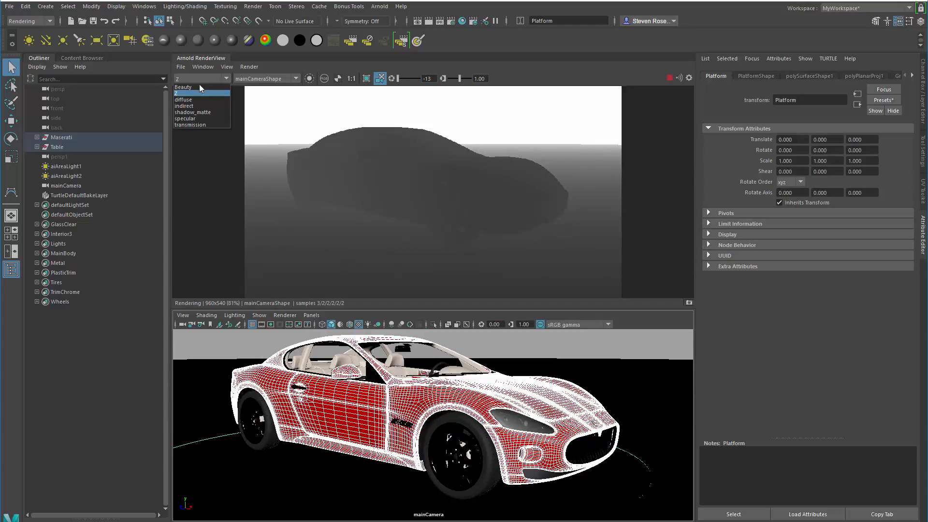
pyautogui.click(184, 105)
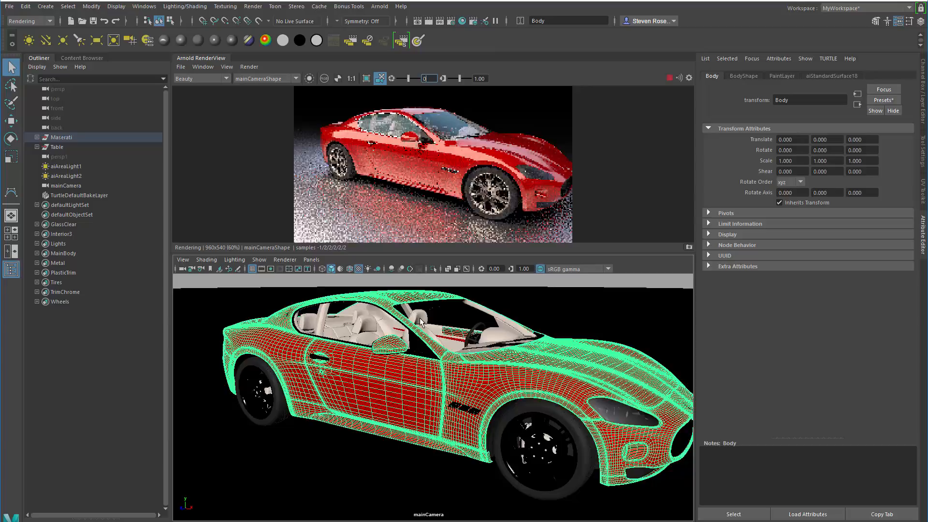
# Give aiAreaLight1 a color temperature of 4565 and view the refined Beauty AOV.
pyautogui.click(200, 78)
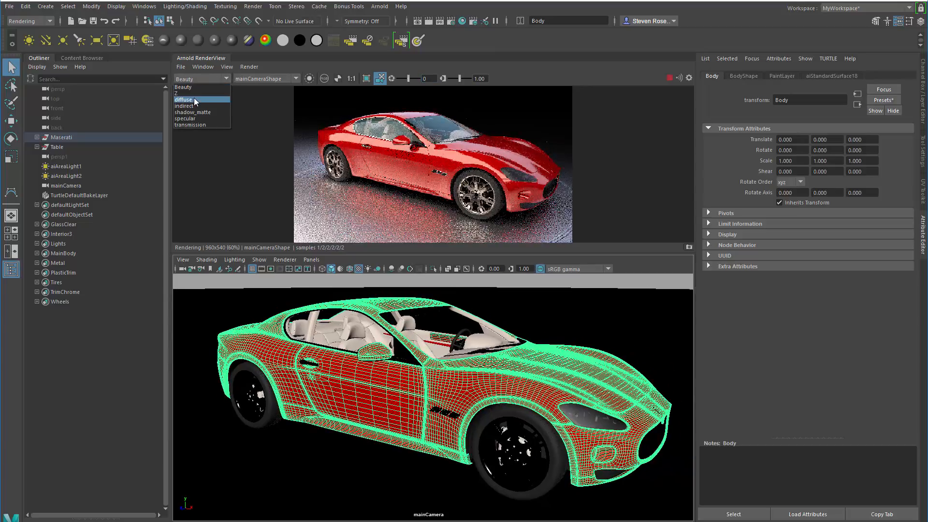
pyautogui.click(188, 106)
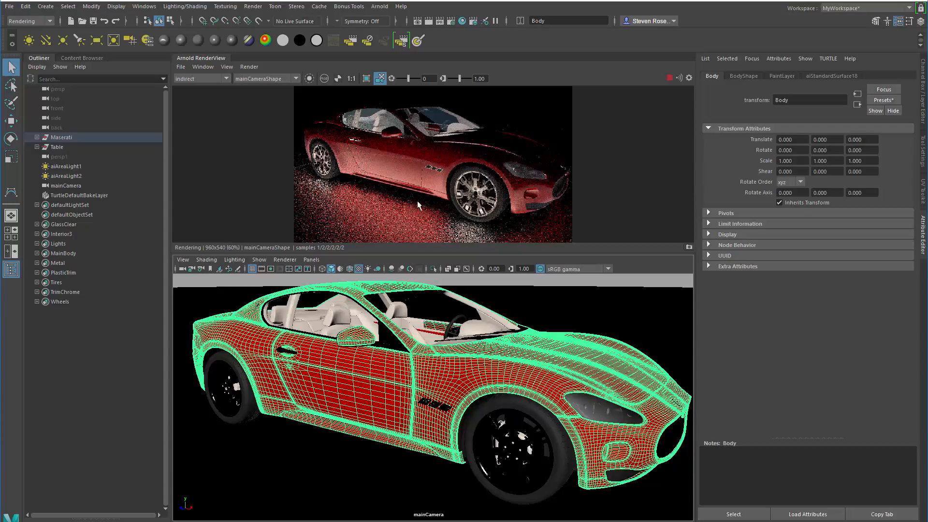
pyautogui.click(65, 166)
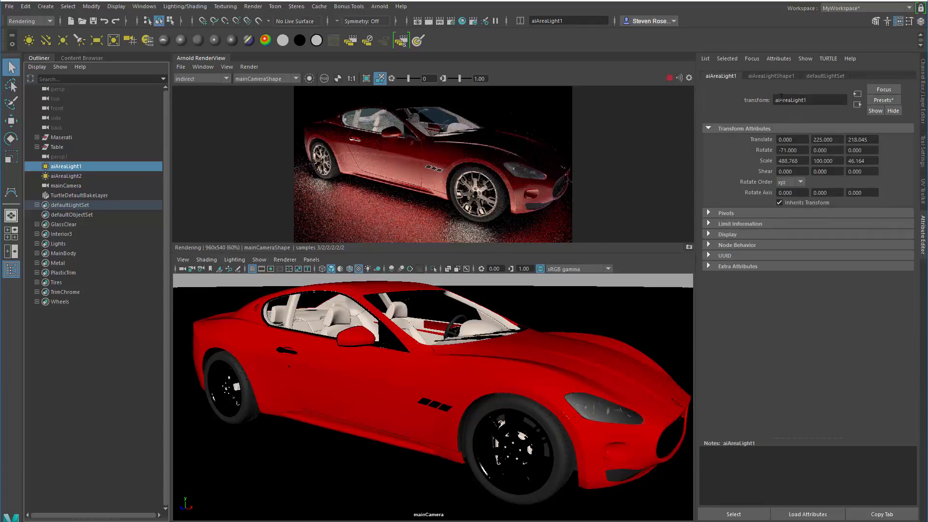
pyautogui.click(771, 76)
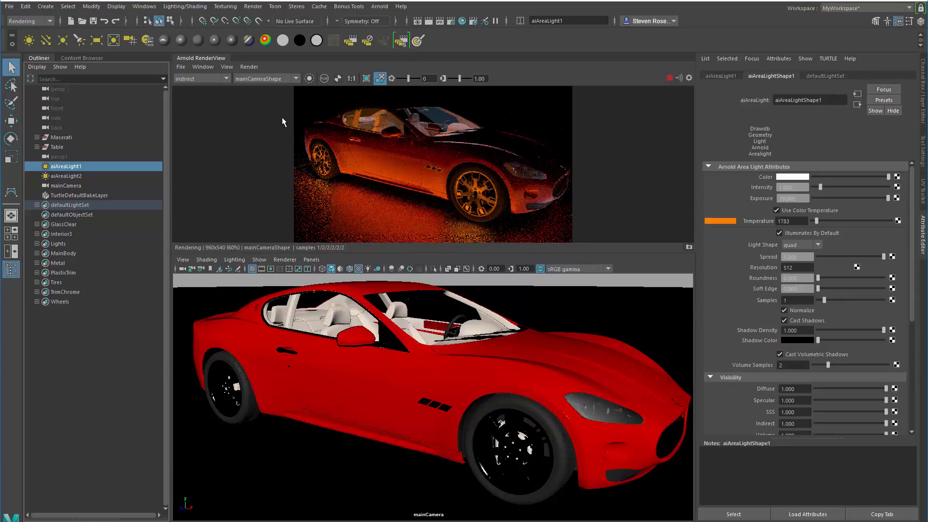
pyautogui.click(200, 78)
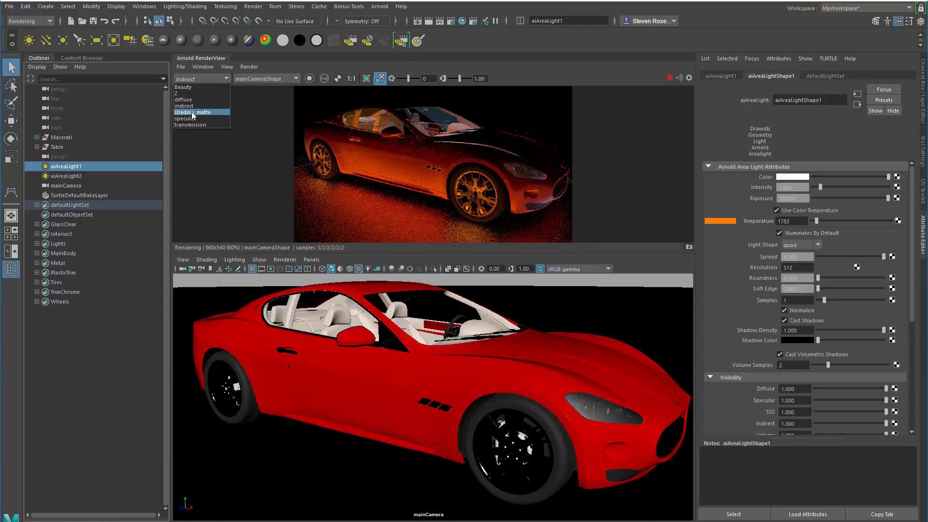
pyautogui.click(186, 118)
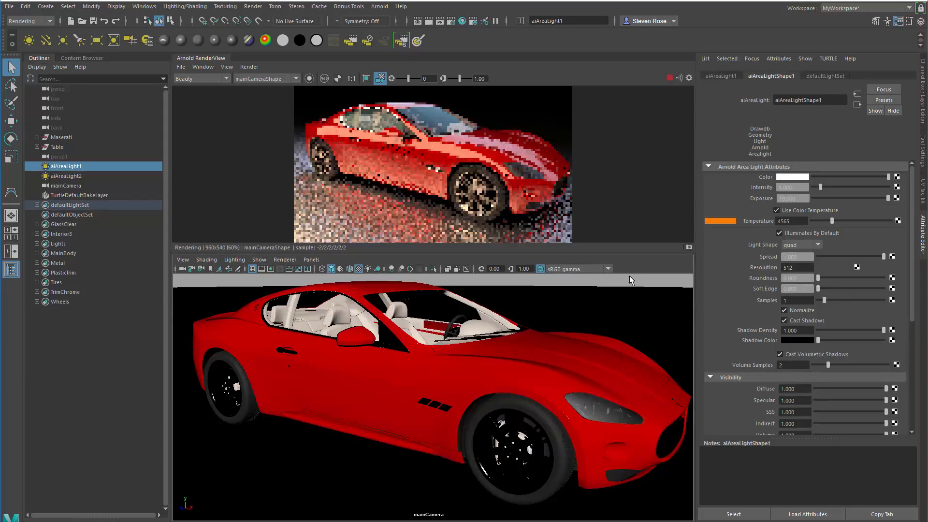
pyautogui.click(61, 136)
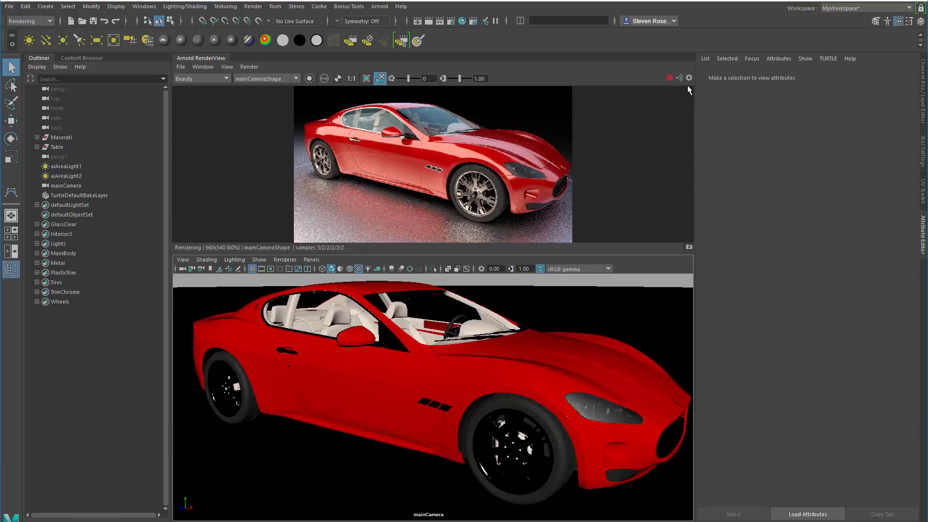
# Adjust the RenderView display gamma and set its view transform to Raw.
pyautogui.click(688, 77)
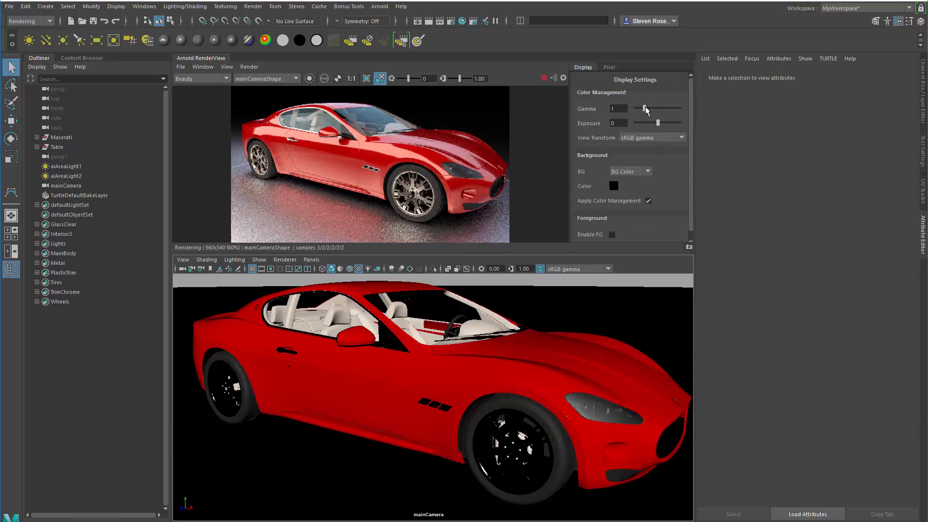
pyautogui.moveTo(638, 108); pyautogui.dragTo(647, 108)
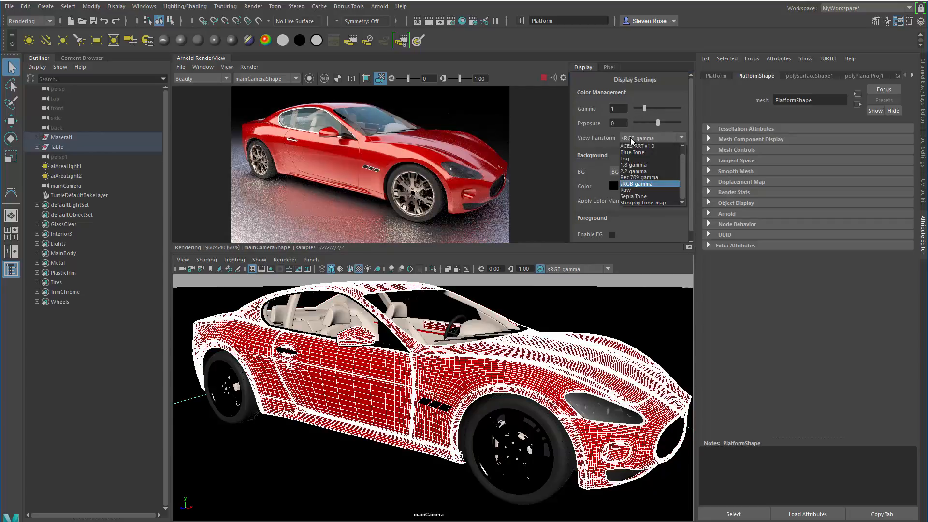
pyautogui.click(637, 184)
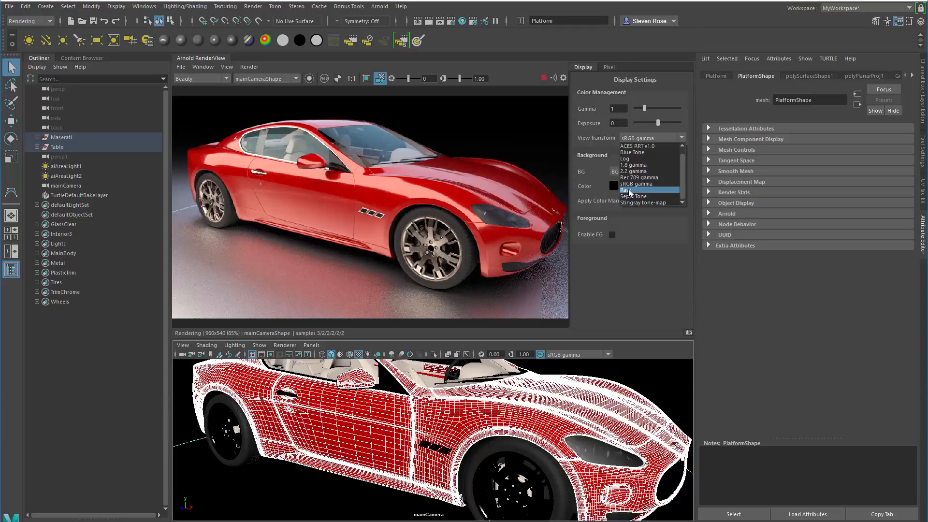
pyautogui.click(630, 190)
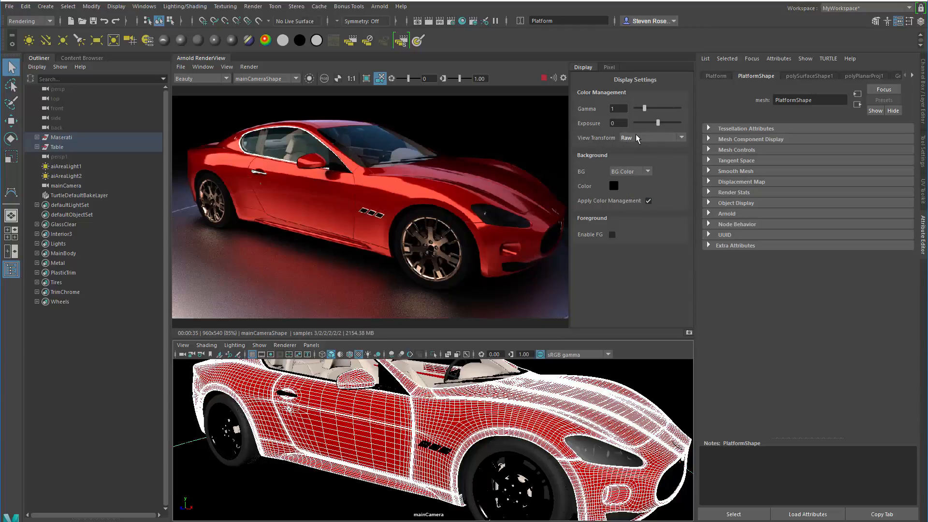
# Set the viewport to Rec 709 gamma and the render preview to Blue Tone.
pyautogui.click(608, 353)
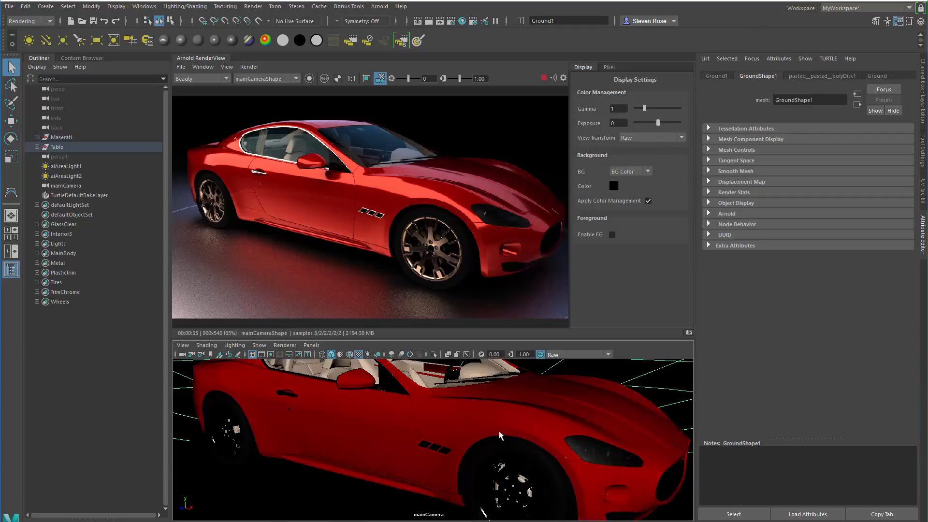
pyautogui.click(681, 137)
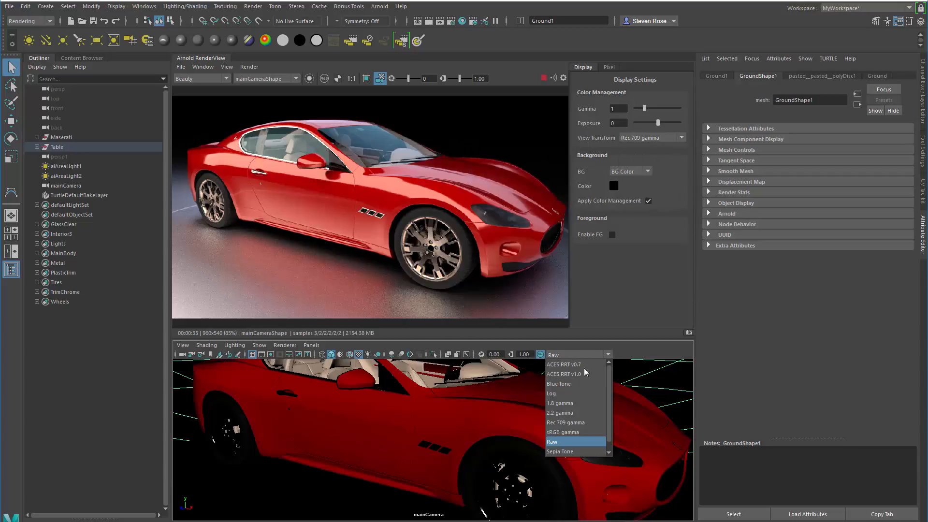
pyautogui.click(565, 422)
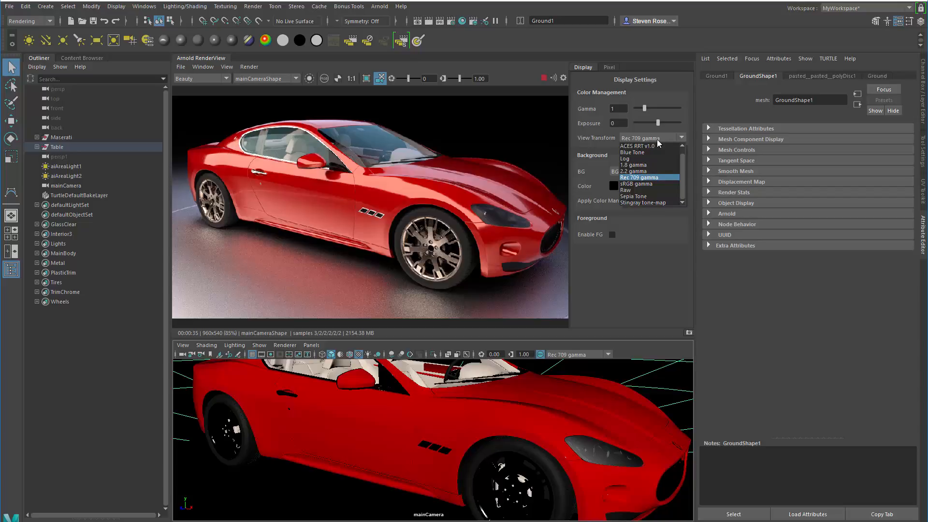
pyautogui.moveTo(633, 165)
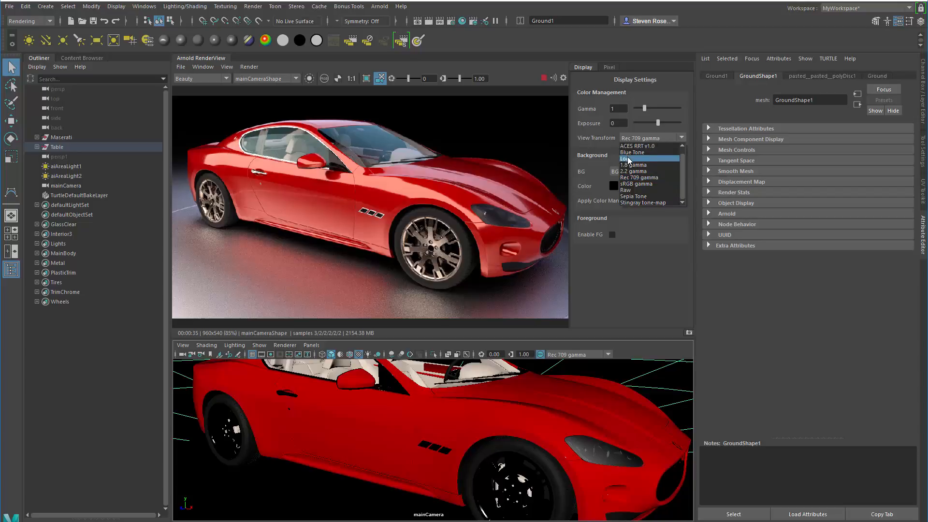
pyautogui.click(631, 152)
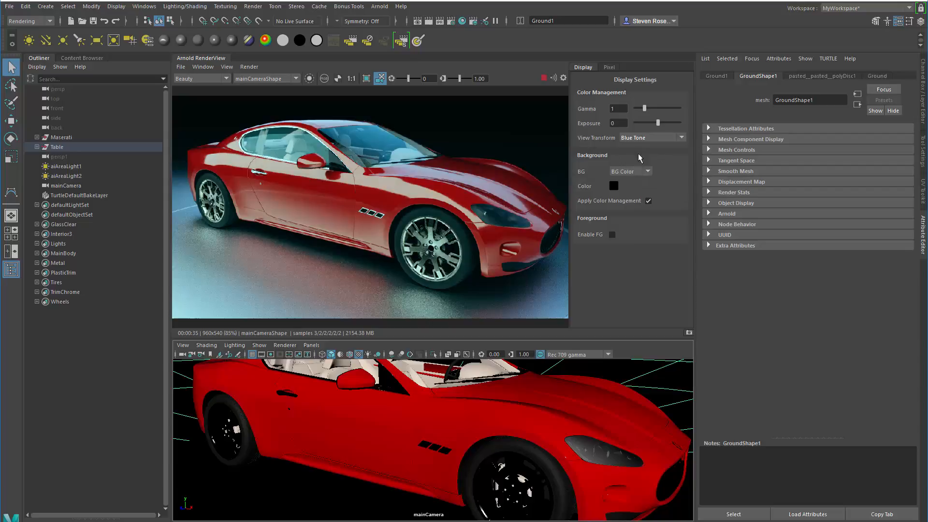
pyautogui.moveTo(624, 292)
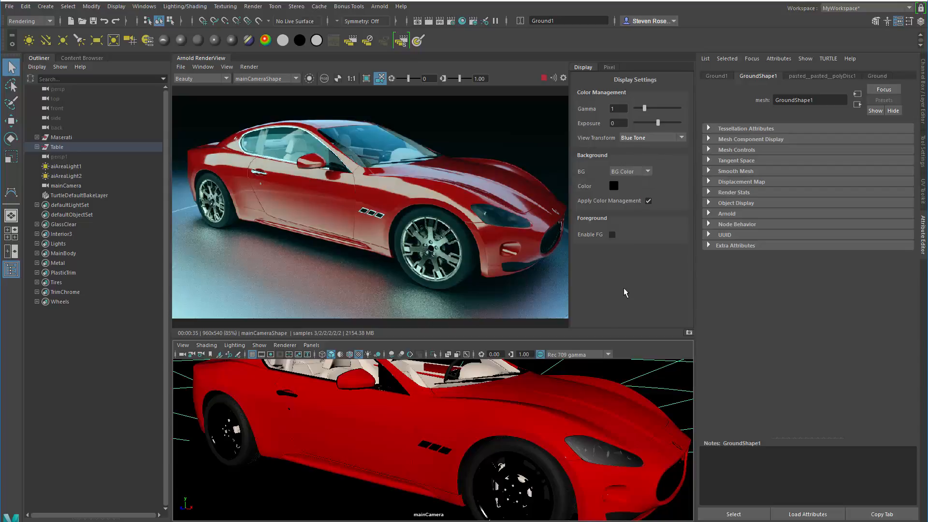
pyautogui.click(605, 353)
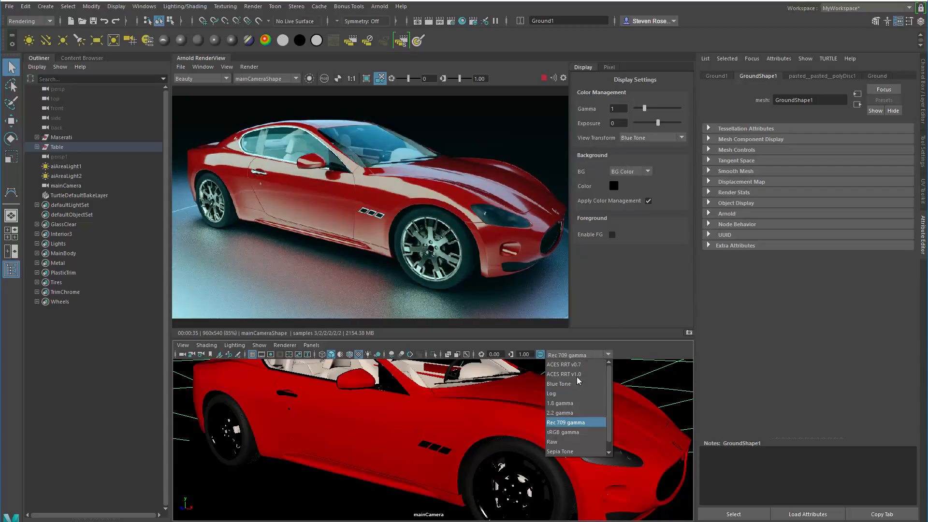
# Try Blue Tone on the viewport and Sepia Tone on the preview, then restore sRGB gamma.
pyautogui.click(558, 383)
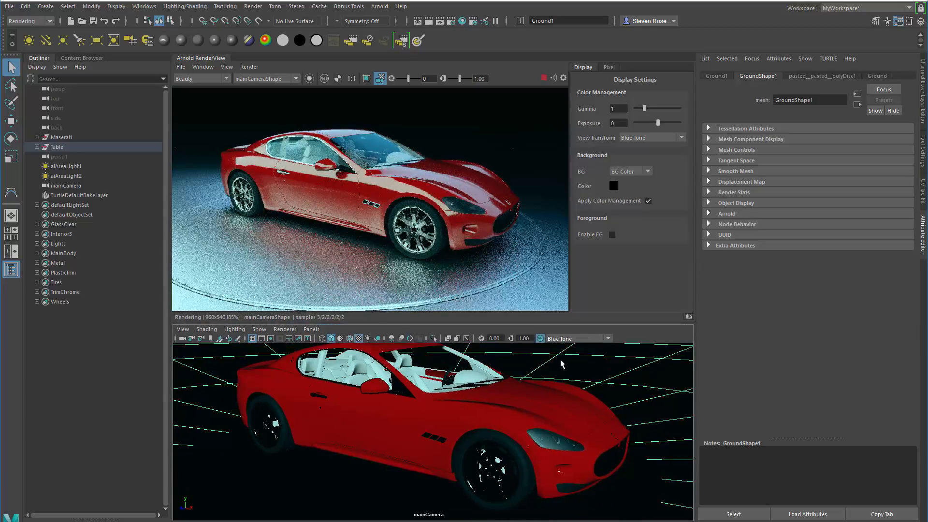
pyautogui.click(681, 138)
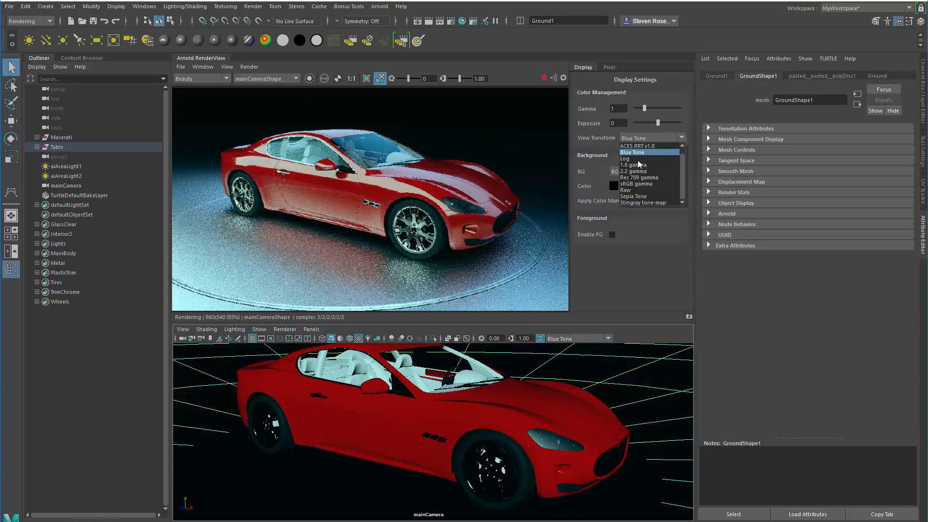
pyautogui.click(633, 195)
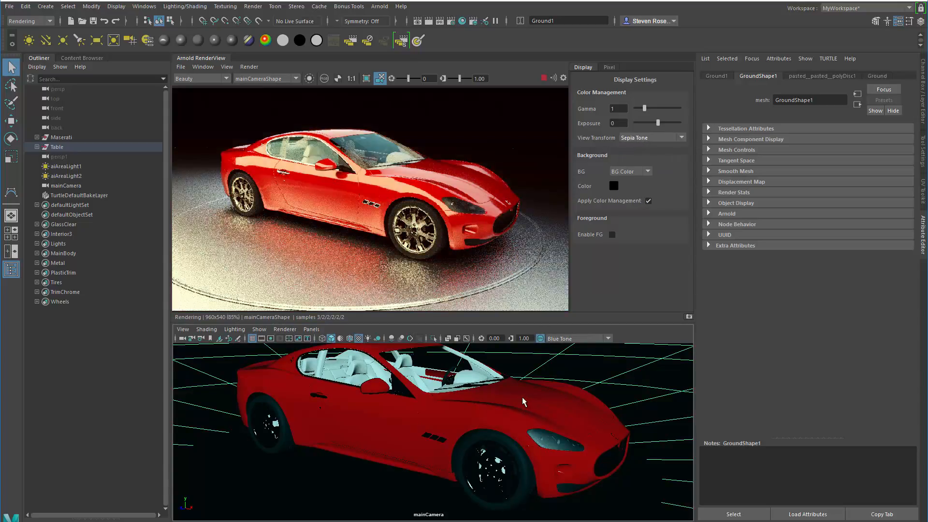
pyautogui.moveTo(567, 437)
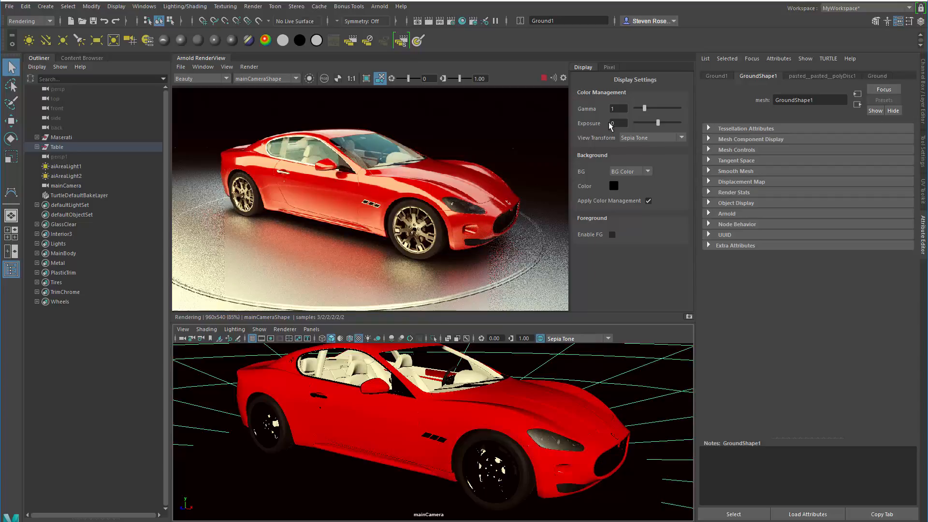
pyautogui.click(608, 67)
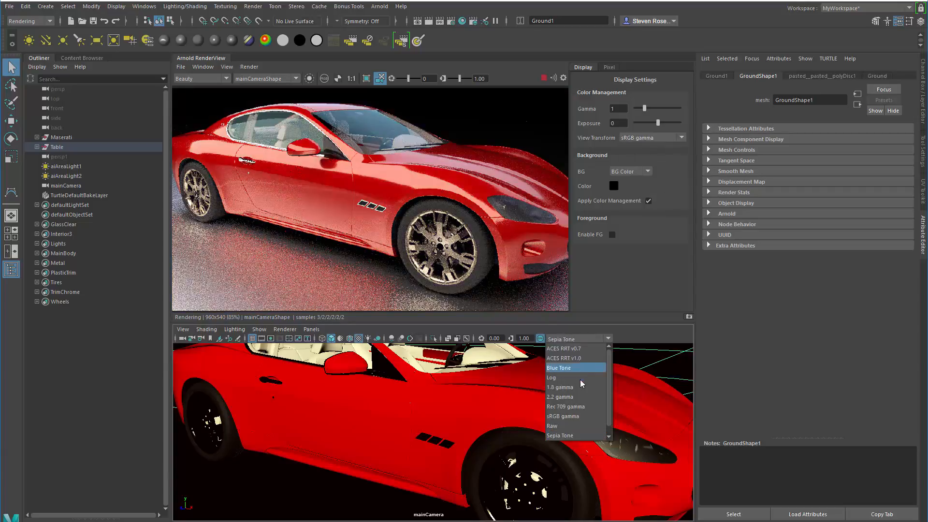
pyautogui.click(561, 416)
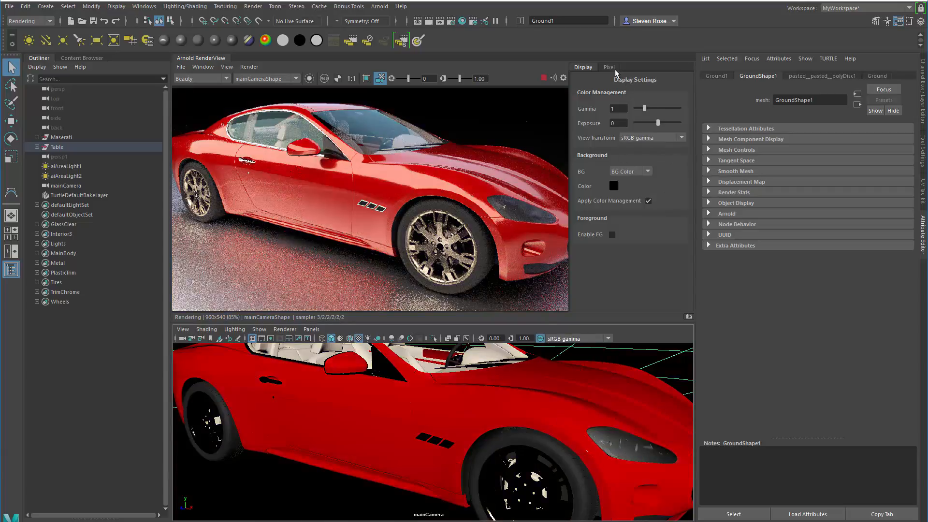
# Show per-pixel AOV values, view the specular AOV, then return to Beauty with Average Pixels.
pyautogui.click(608, 67)
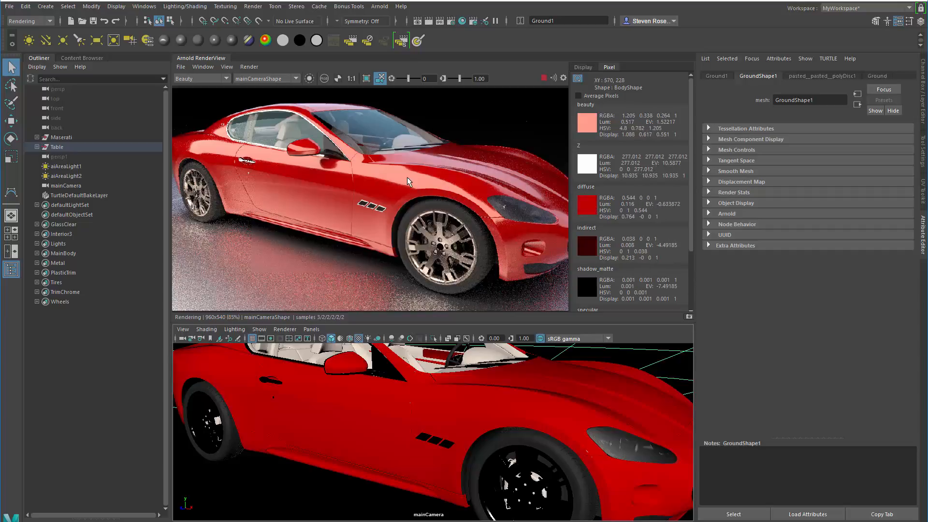
pyautogui.moveTo(589, 123)
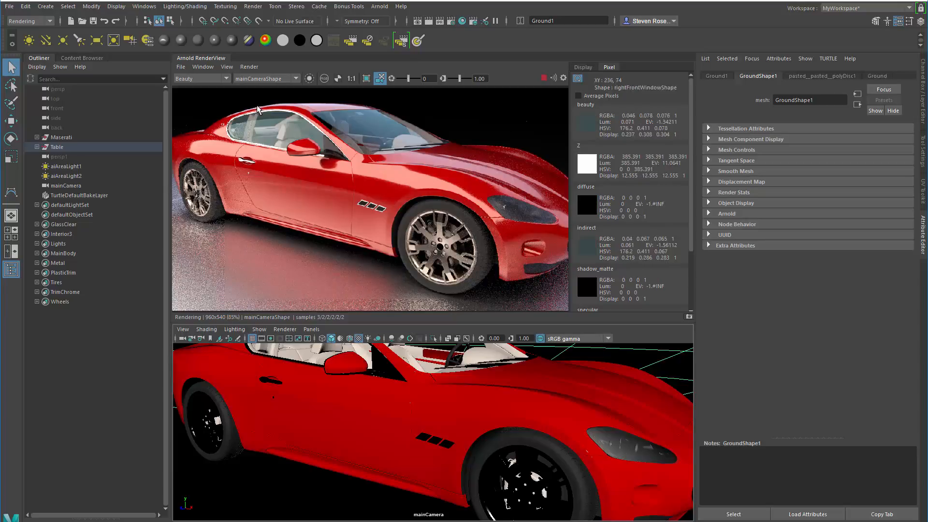
pyautogui.click(200, 78)
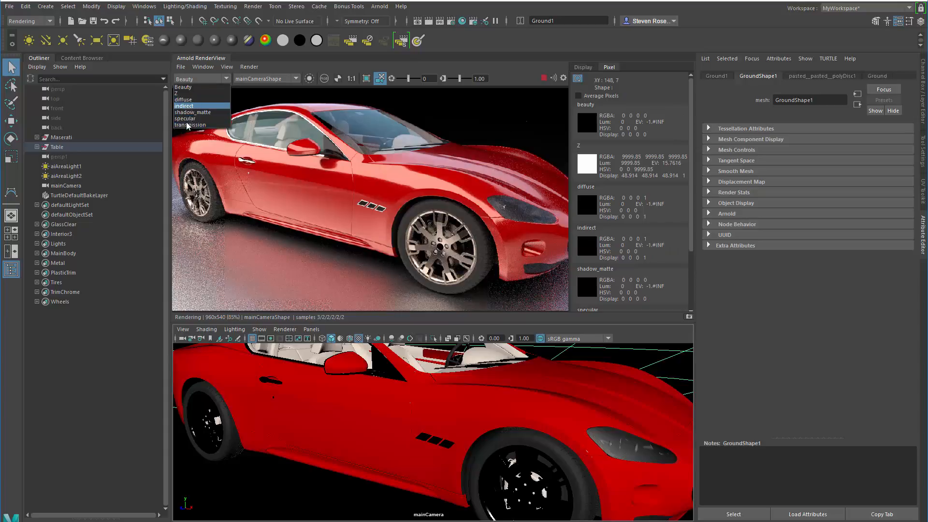
pyautogui.click(186, 119)
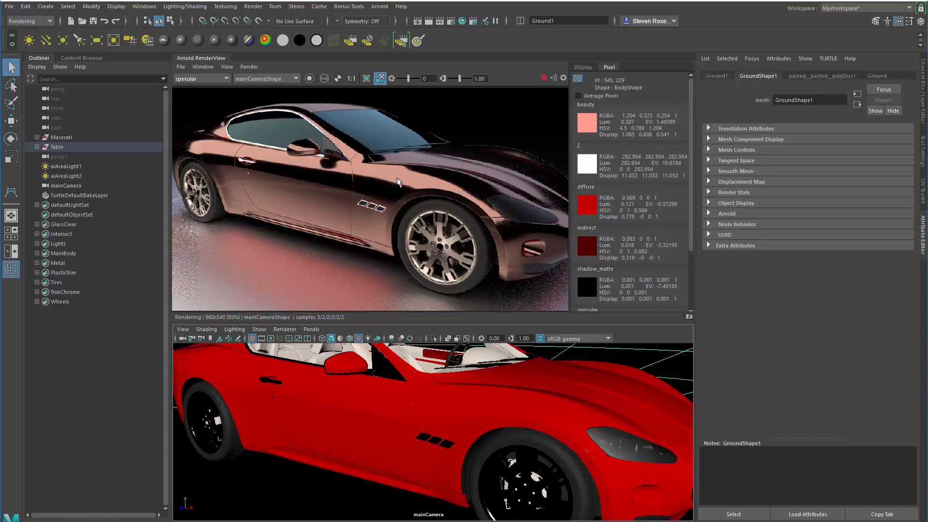
pyautogui.click(200, 78)
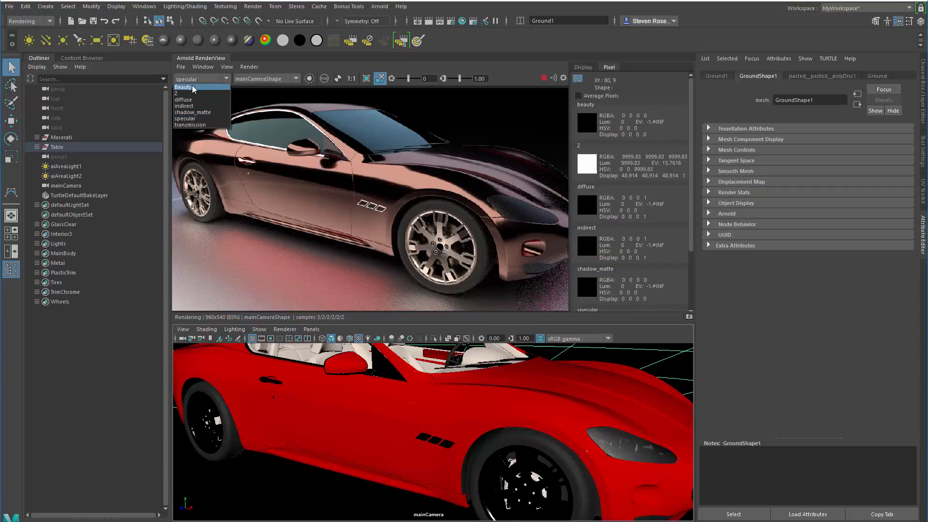
pyautogui.click(184, 87)
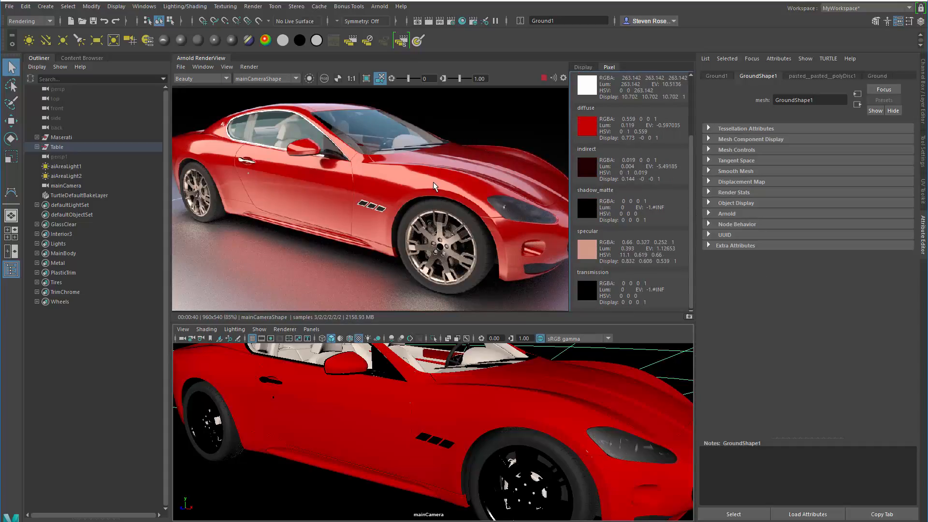
pyautogui.moveTo(423, 183)
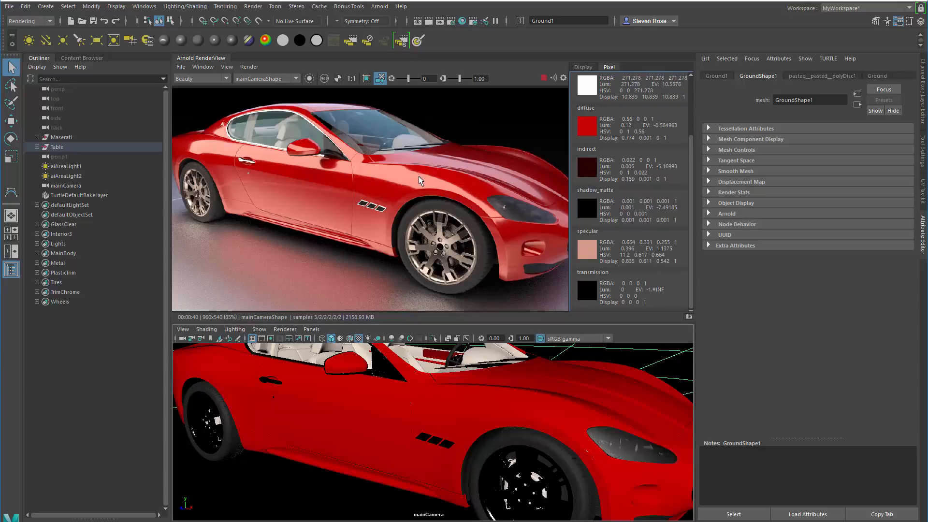
pyautogui.moveTo(605, 202)
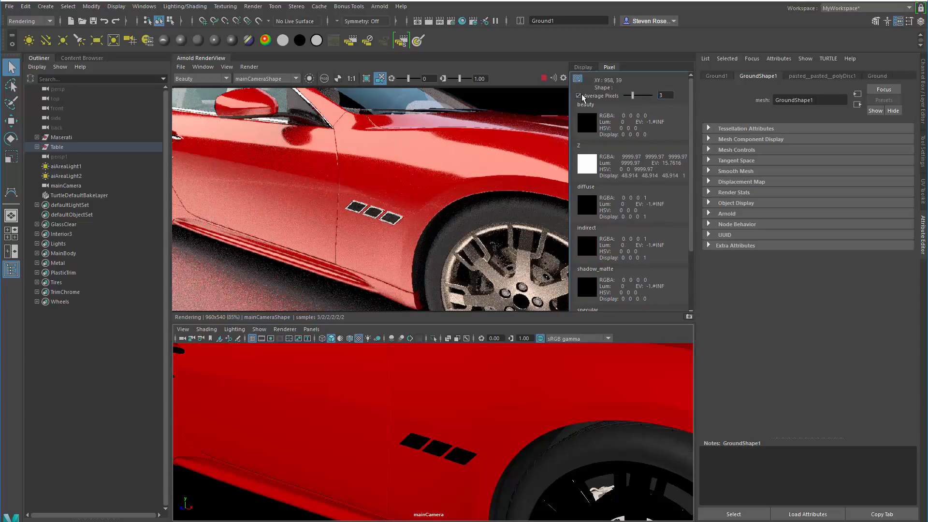
# Hide the RenderView side panel holding the pixel and display settings.
pyautogui.click(578, 95)
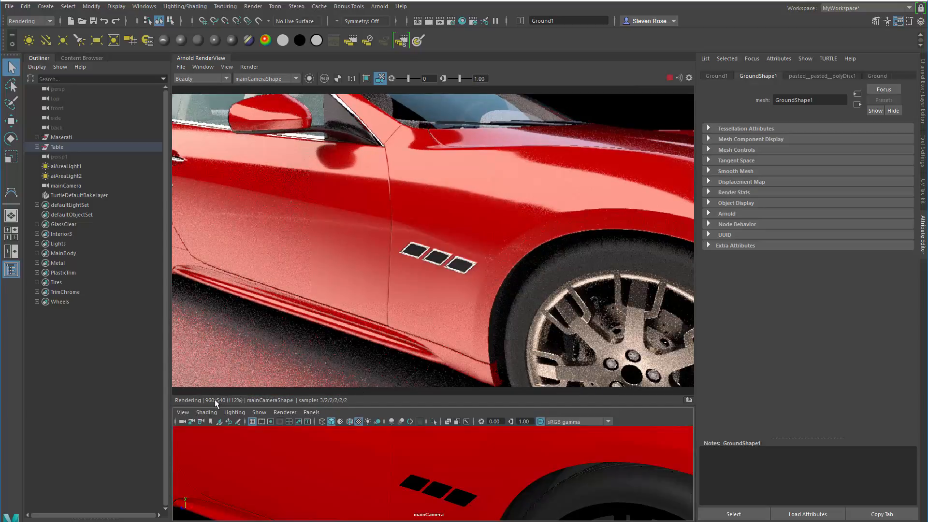
pyautogui.moveTo(237, 401)
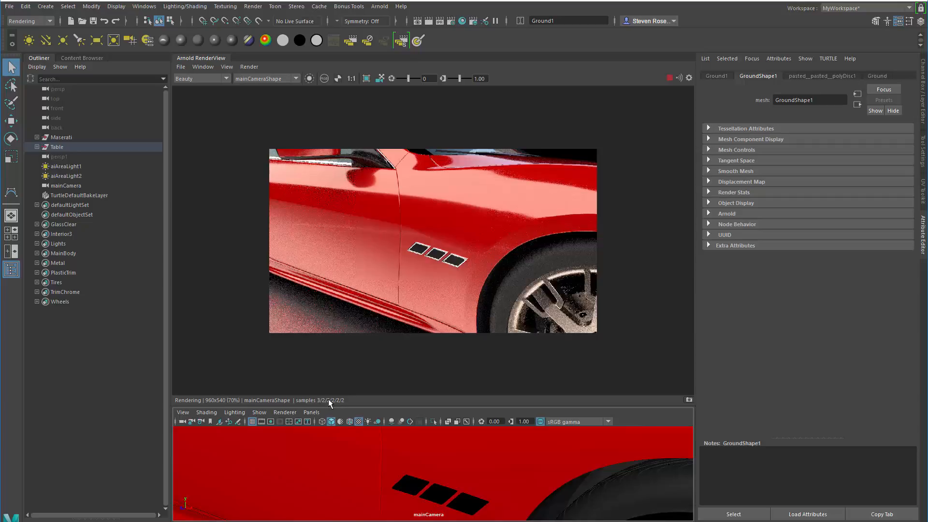
pyautogui.moveTo(346, 406)
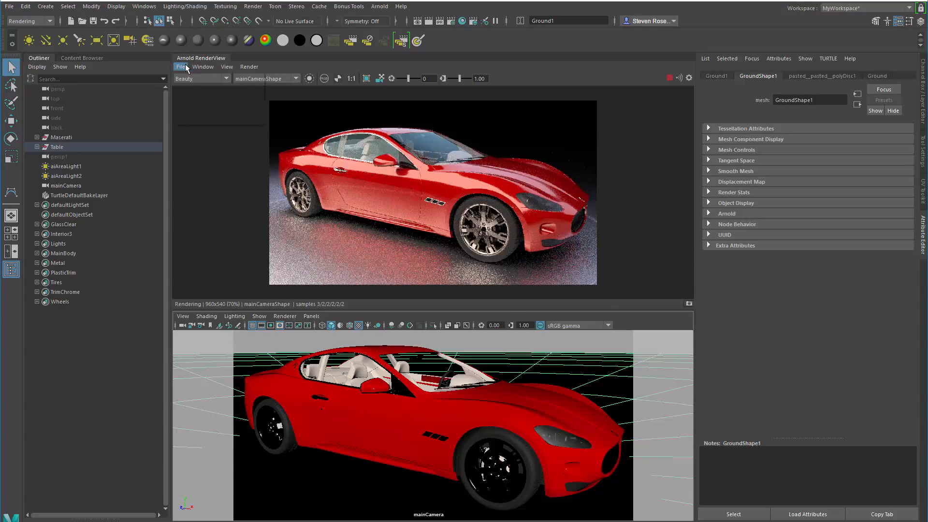
# Choose File > Save Multi-Layer EXR in Arnold RenderView.
pyautogui.click(181, 66)
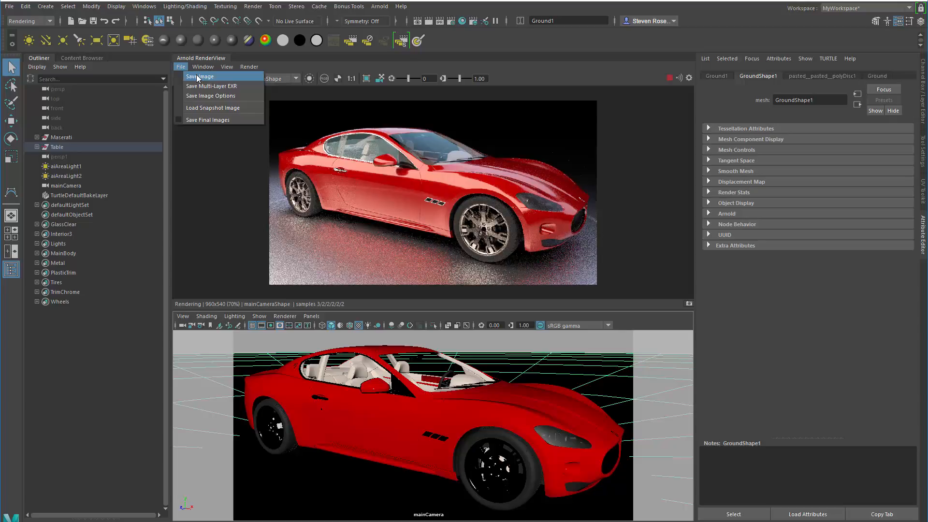
pyautogui.moveTo(222, 86)
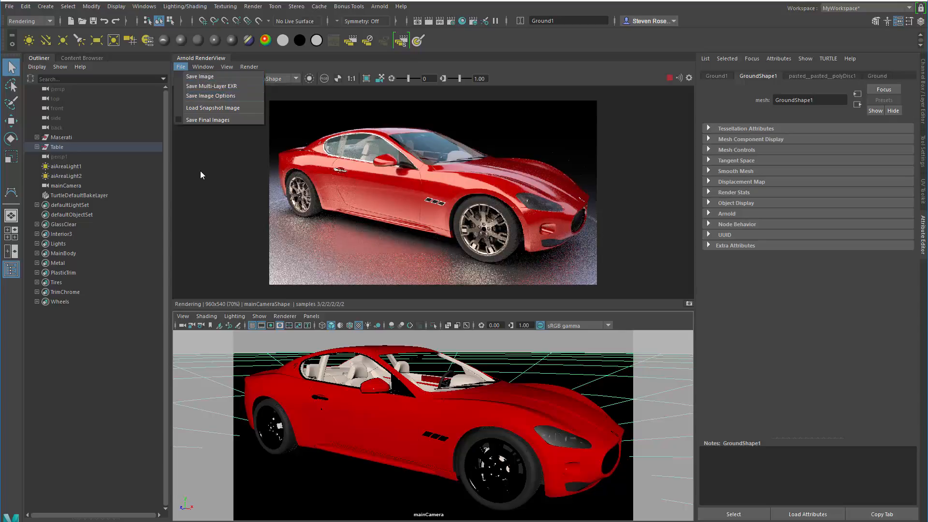
pyautogui.click(201, 78)
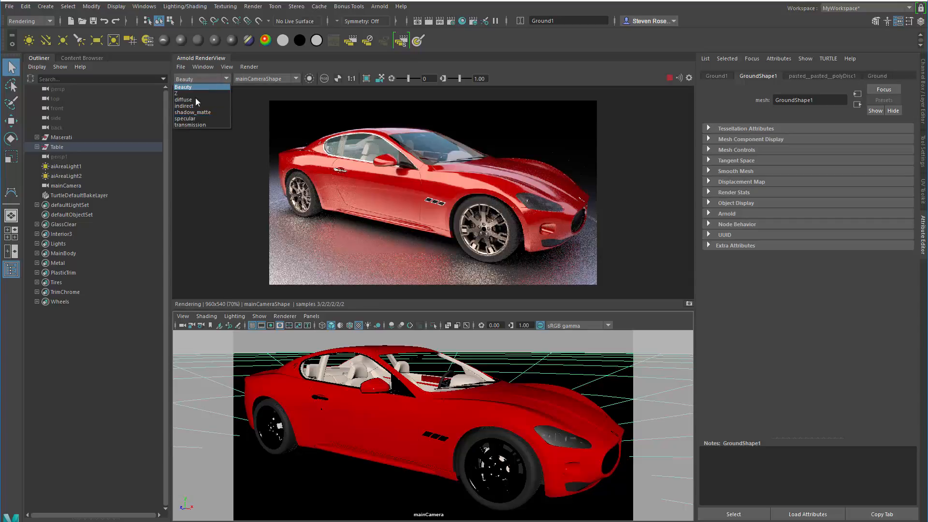
pyautogui.moveTo(200, 125)
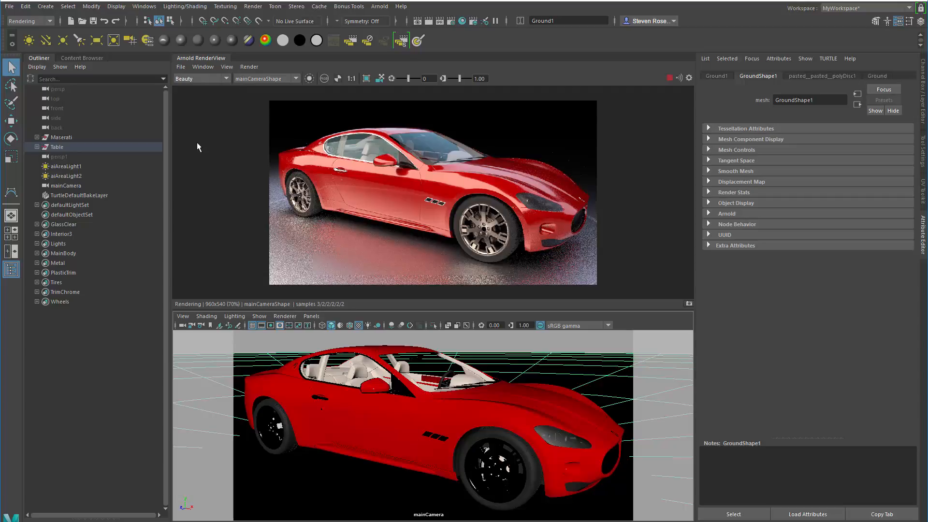
pyautogui.moveTo(522, 204)
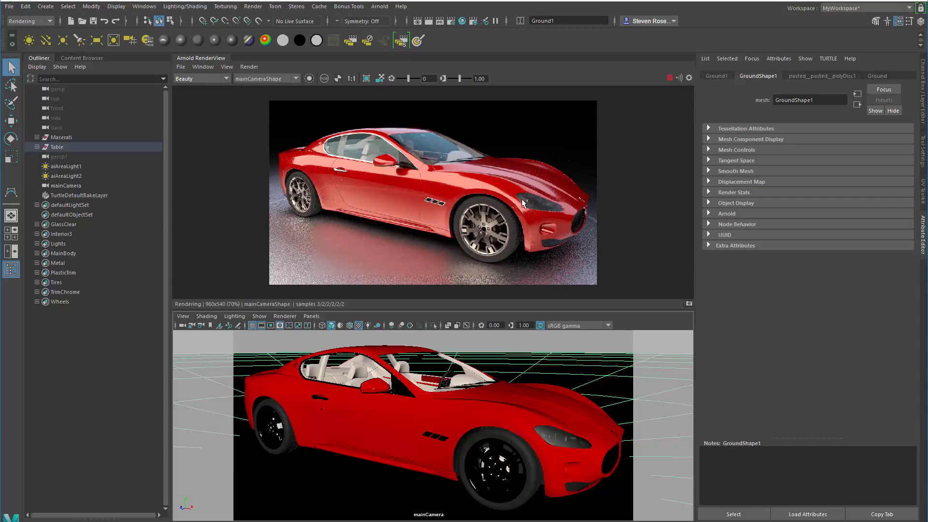
pyautogui.moveTo(469, 192)
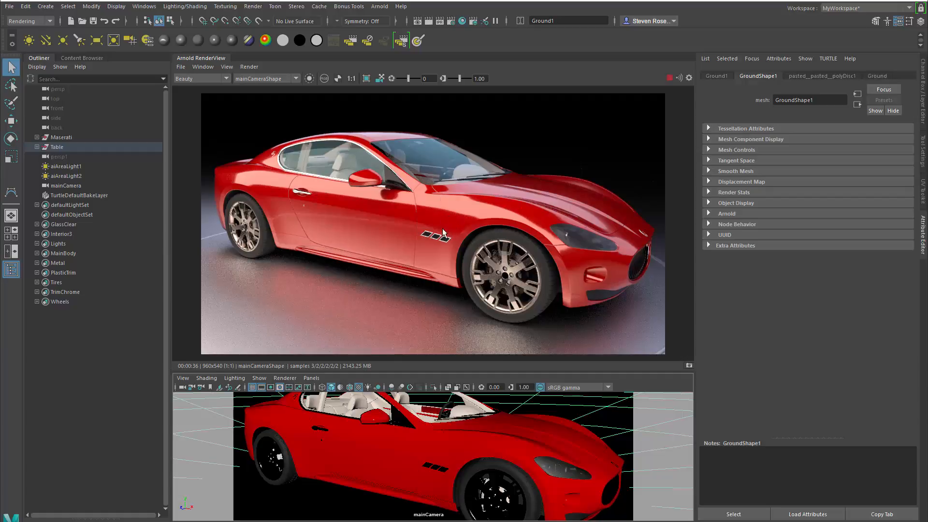
pyautogui.click(180, 66)
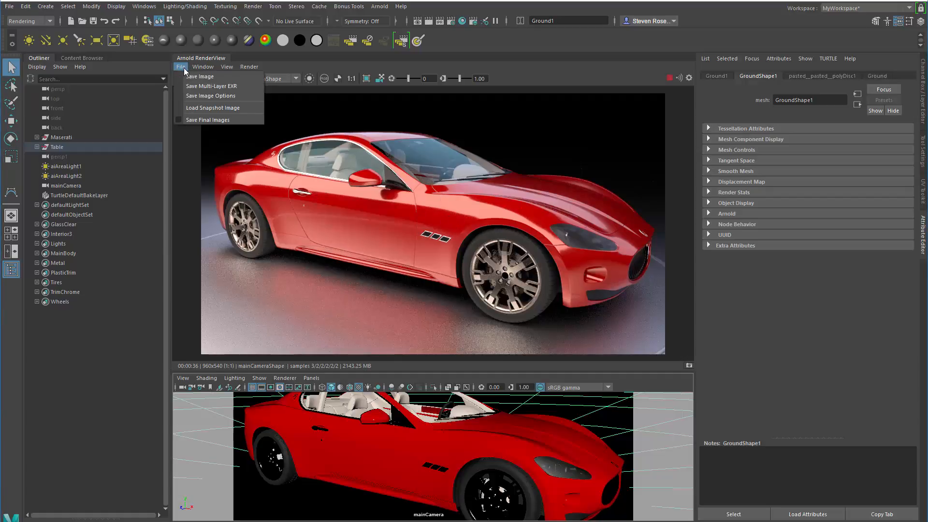
pyautogui.moveTo(212, 86)
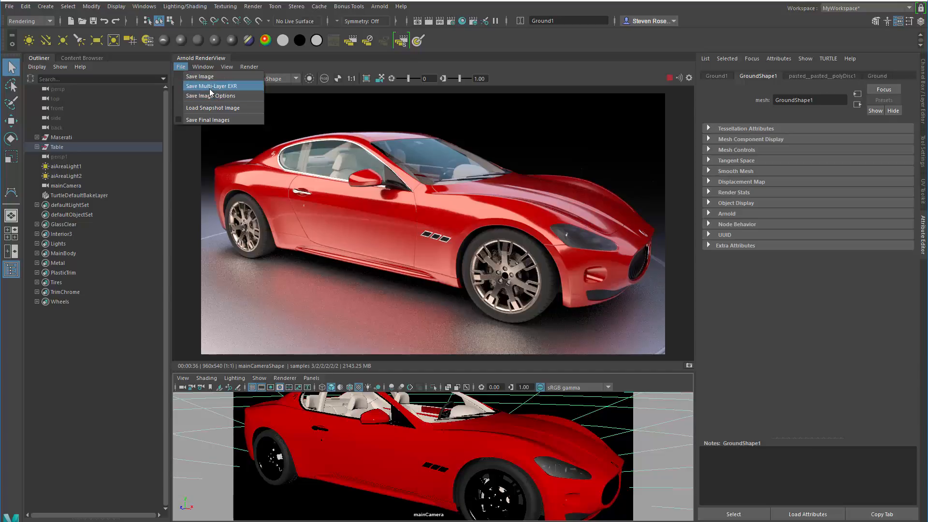
pyautogui.click(211, 86)
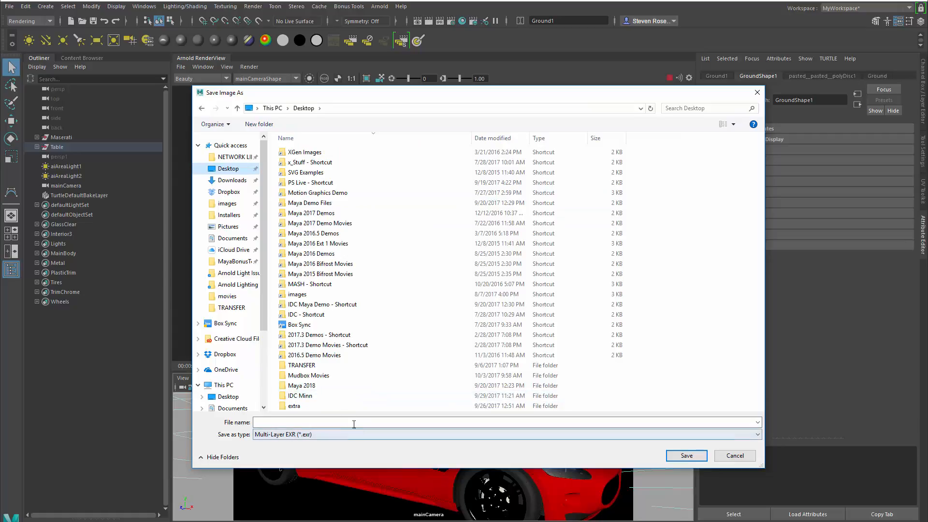
# Save the render to the Desktop as MY_CAR.exr.
pyautogui.write('M')
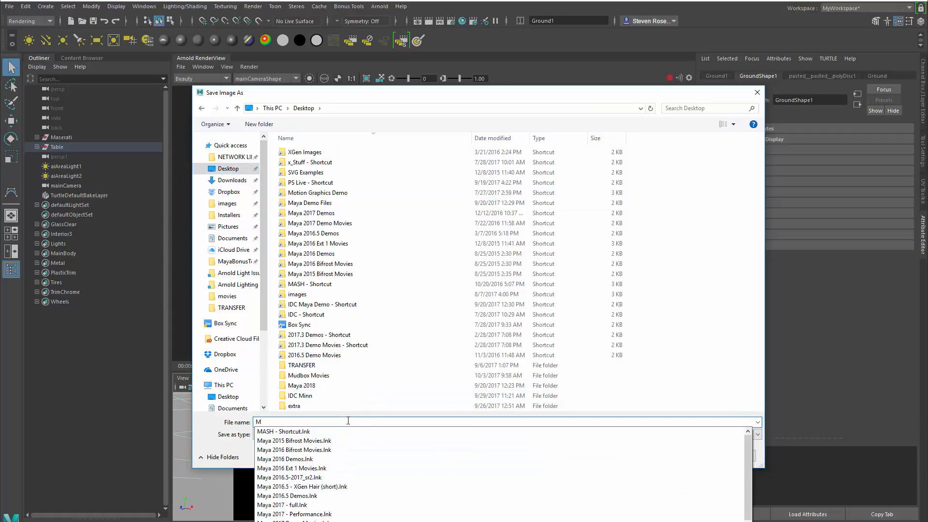
pyautogui.write('Y_CAR')
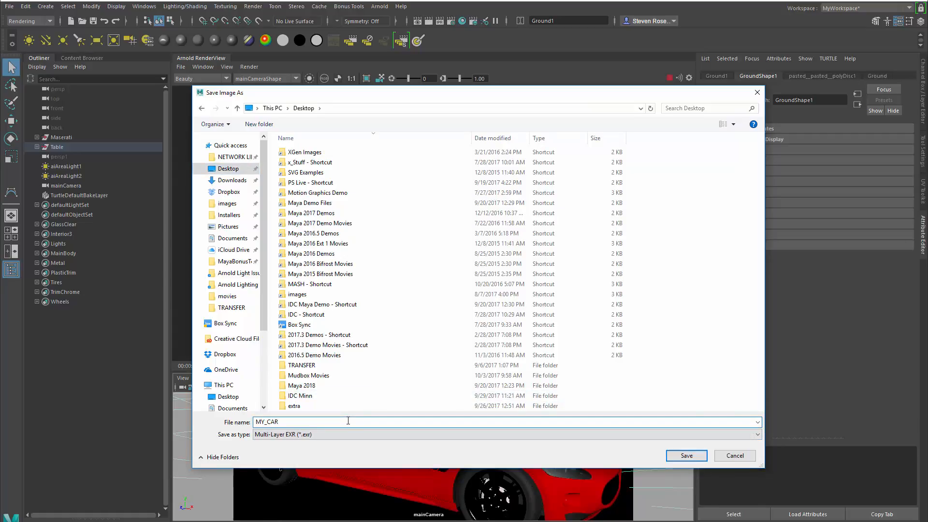
pyautogui.click(685, 456)
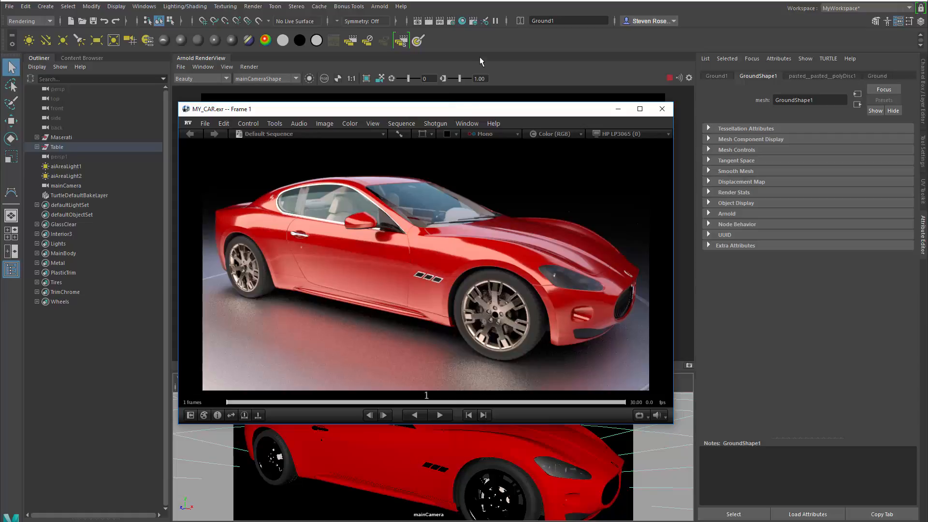
pyautogui.moveTo(490, 462)
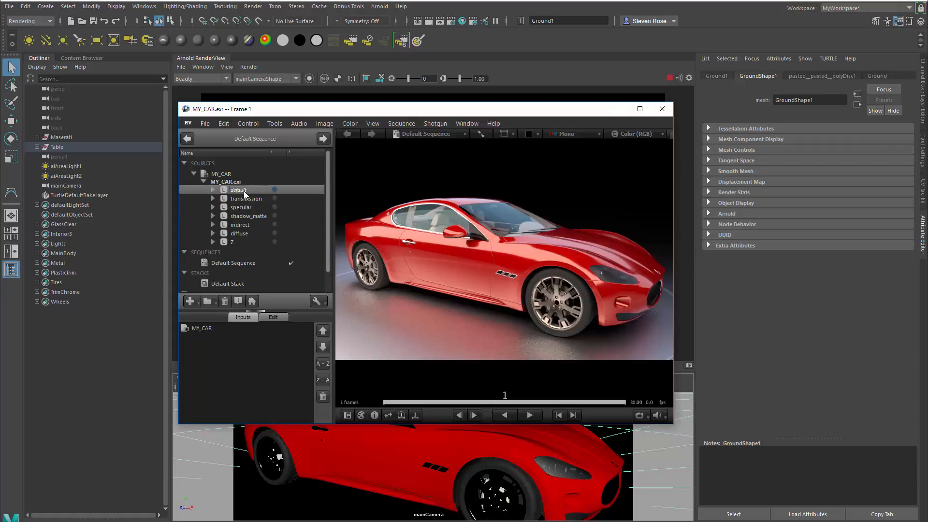
# Inspect MY_CAR.exr's specular, indirect and default layers in RV, then close RV.
pyautogui.click(213, 198)
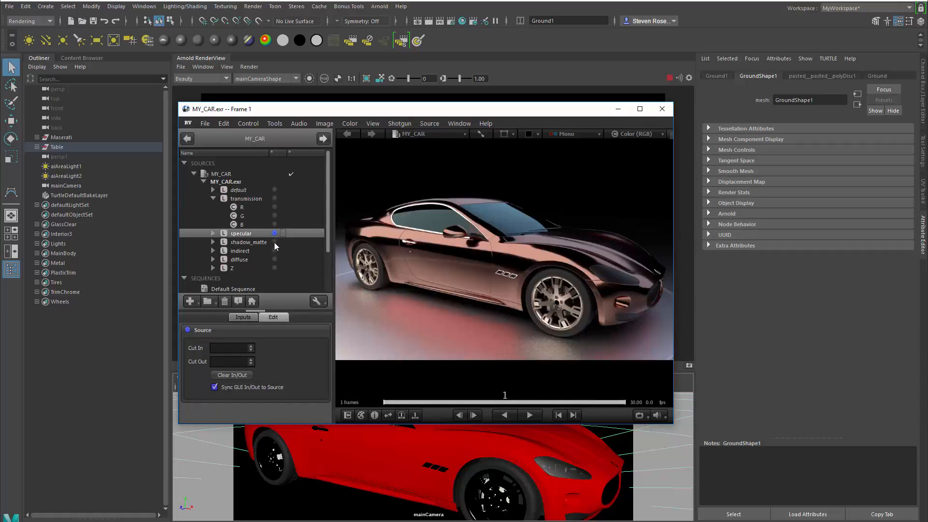
pyautogui.click(240, 251)
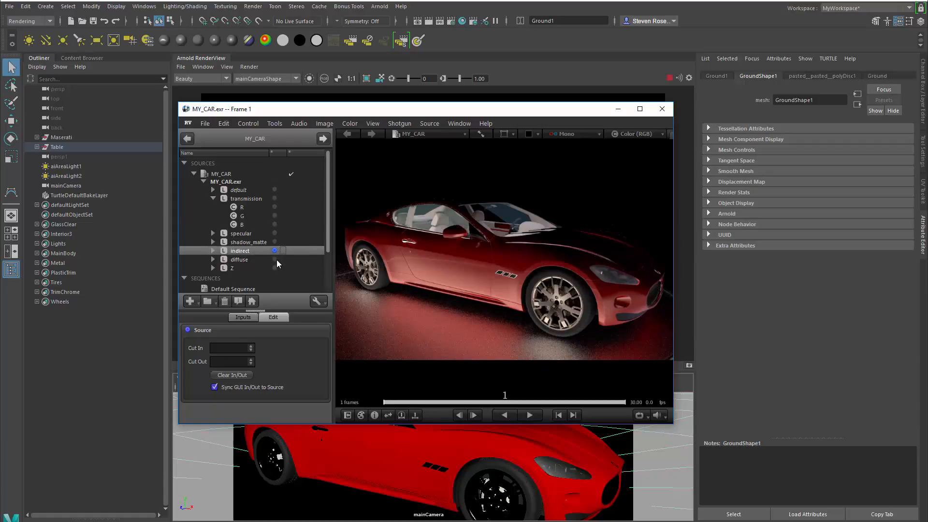
pyautogui.click(239, 259)
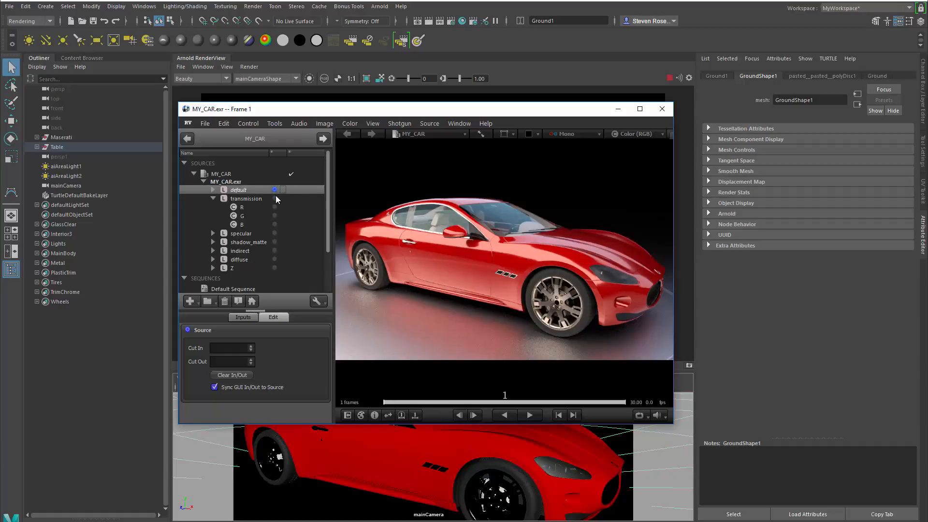
pyautogui.moveTo(231, 205)
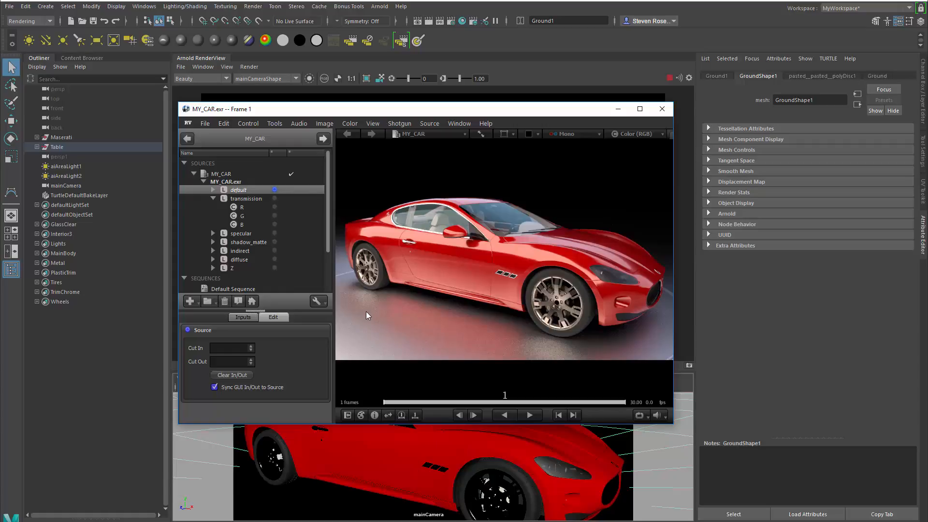
pyautogui.moveTo(440, 102)
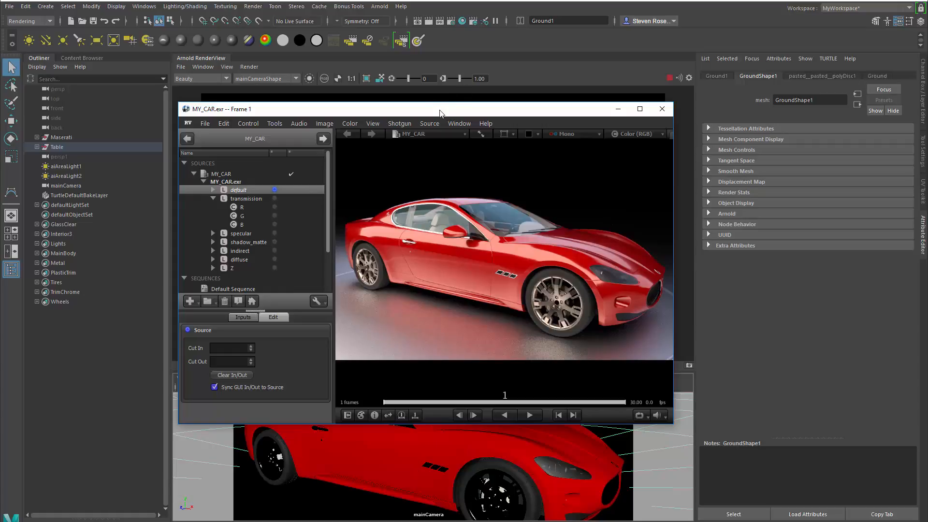
pyautogui.click(661, 108)
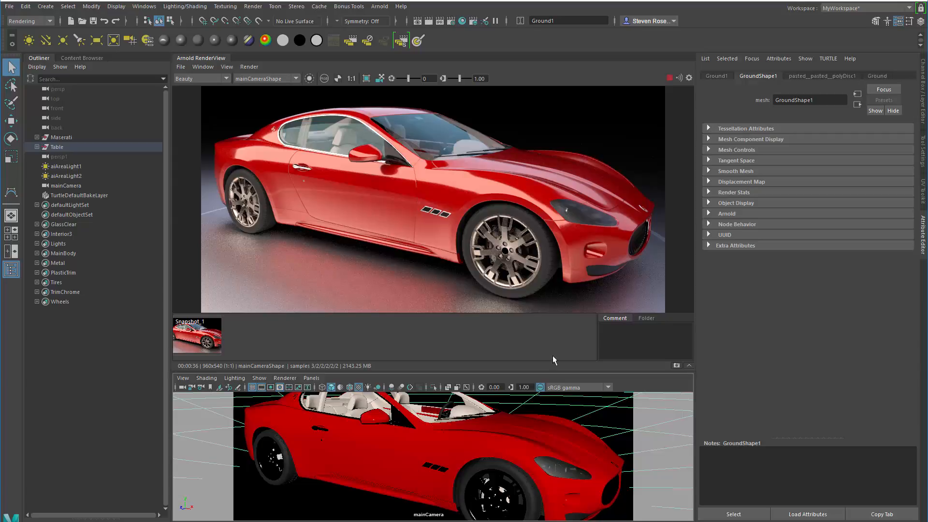
pyautogui.moveTo(168, 333)
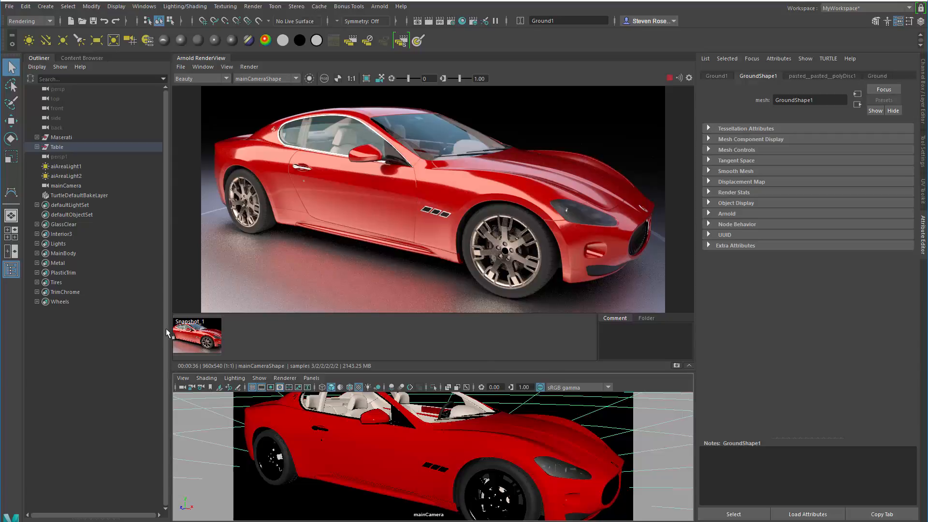
pyautogui.moveTo(240, 347)
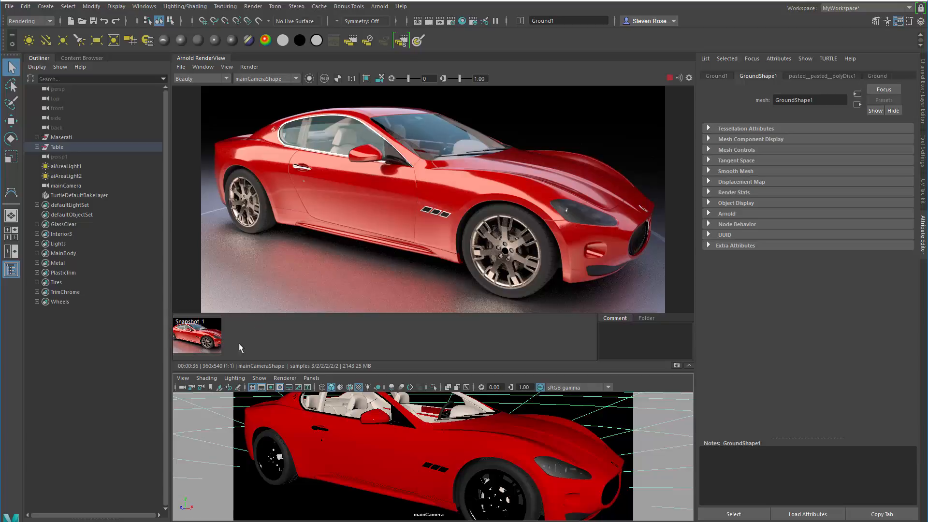
pyautogui.moveTo(274, 337)
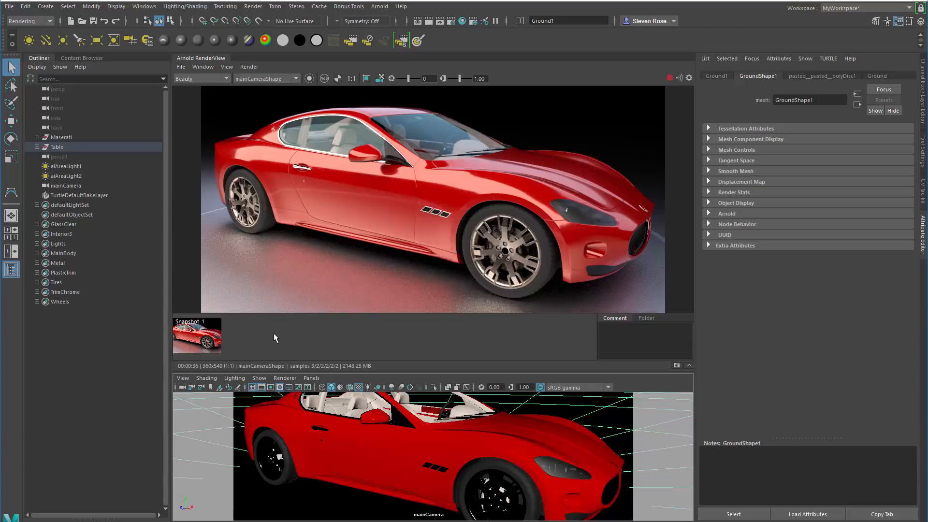
pyautogui.moveTo(532, 290)
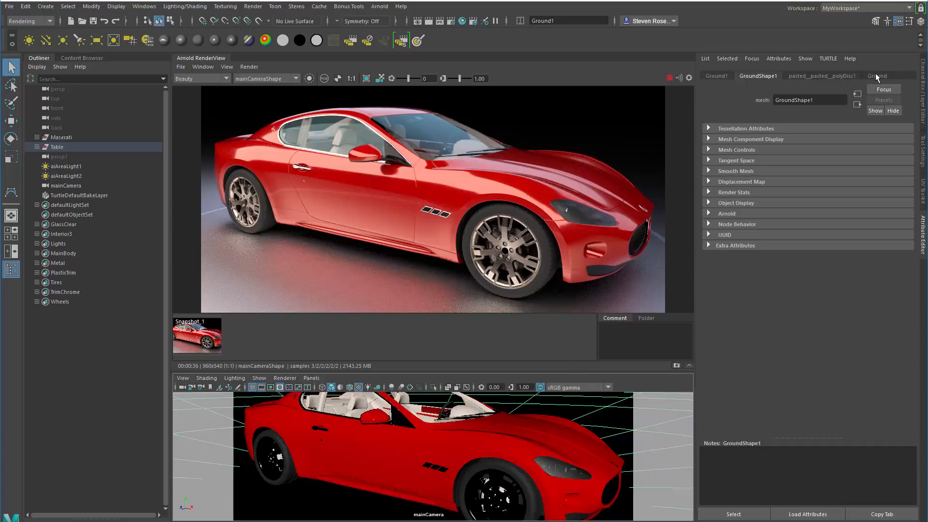
# Set the MainBody material's base colour to green so the car re-renders green.
pyautogui.click(63, 253)
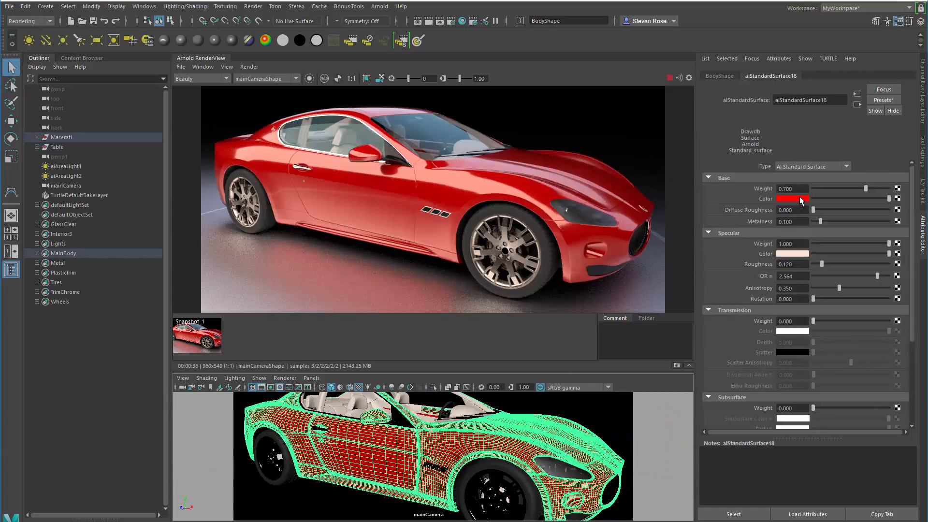
pyautogui.click(792, 198)
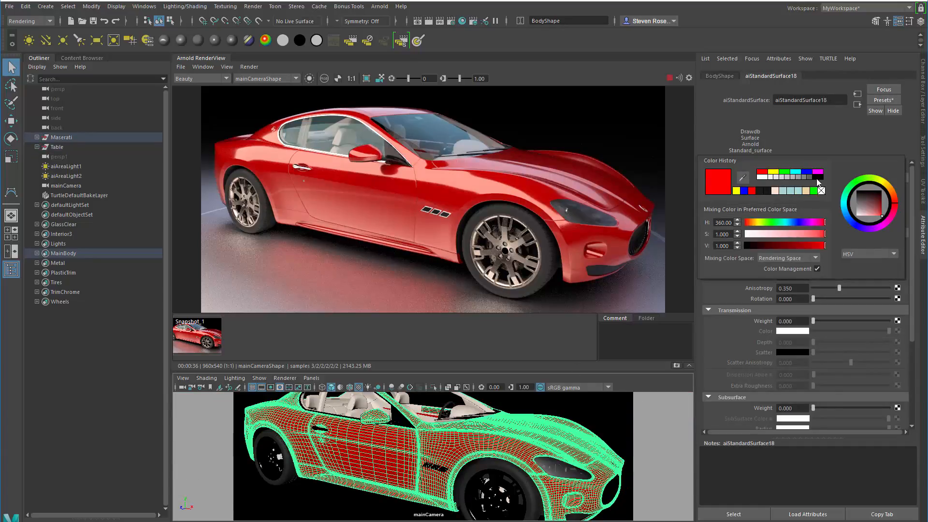
pyautogui.click(864, 200)
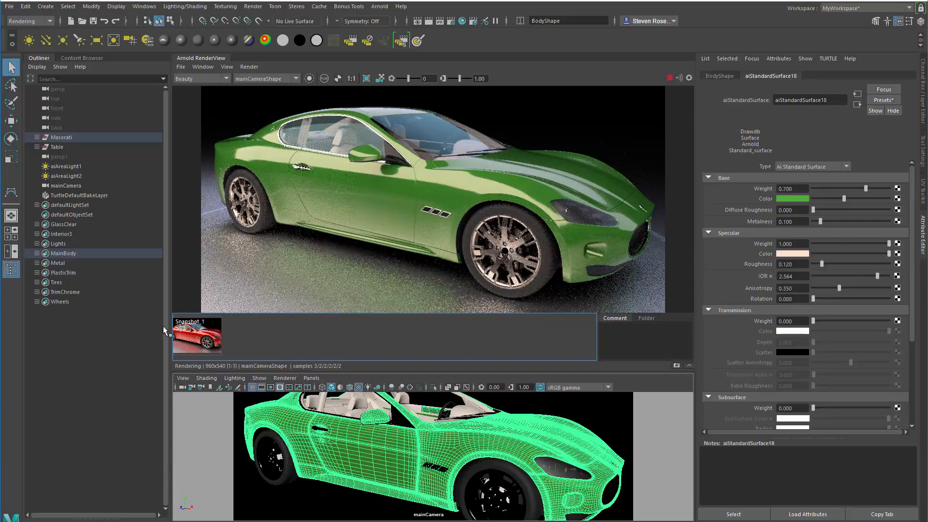
# Compare red Snapshot_1 against the green render with the A/B divider, then make the body pink.
pyautogui.rightClick(196, 335)
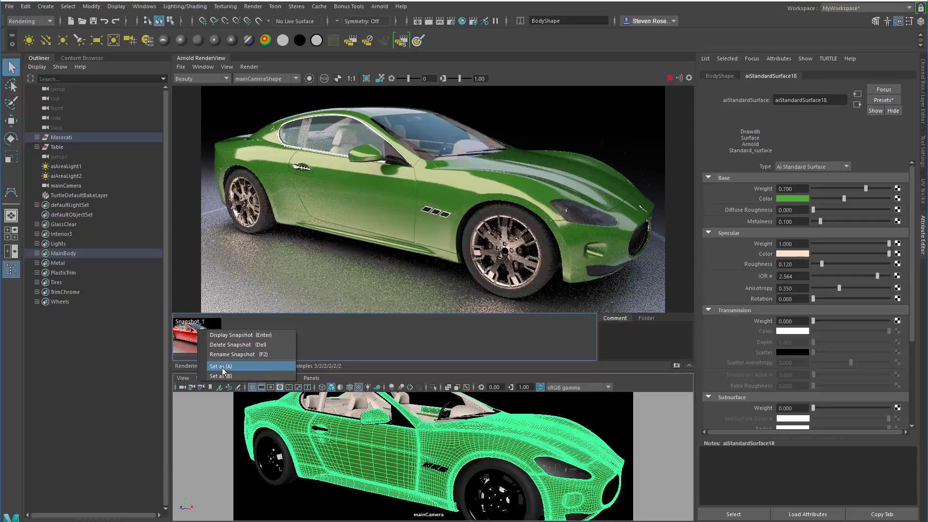
pyautogui.moveTo(234, 370)
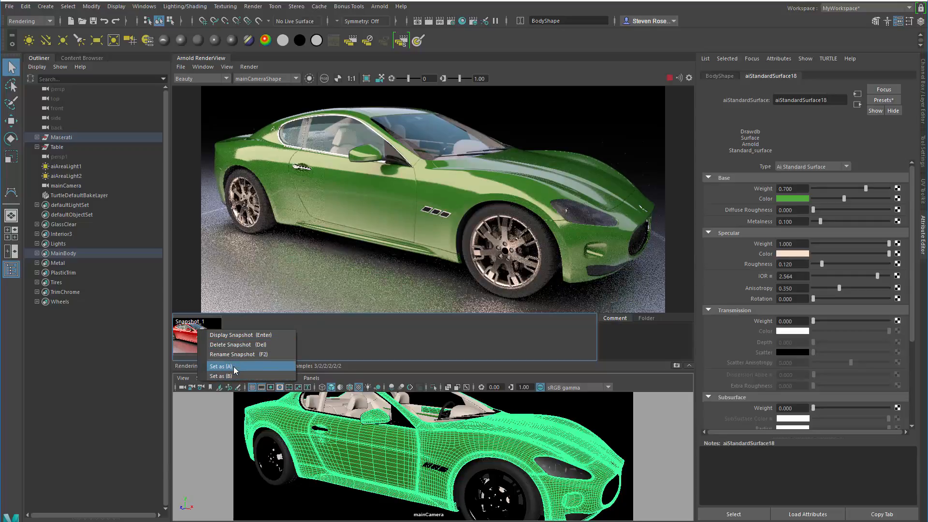
pyautogui.click(219, 366)
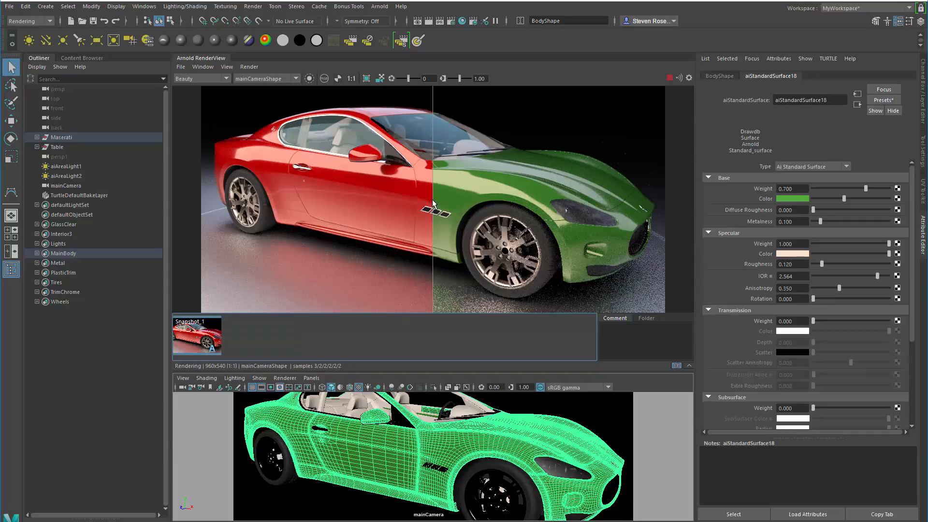
pyautogui.moveTo(432, 201); pyautogui.dragTo(532, 201)
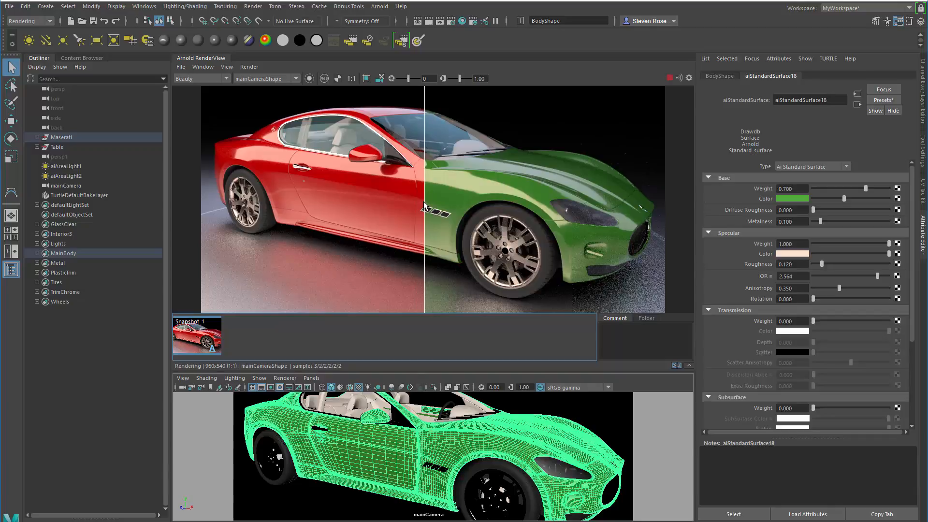
pyautogui.moveTo(423, 208); pyautogui.dragTo(491, 207)
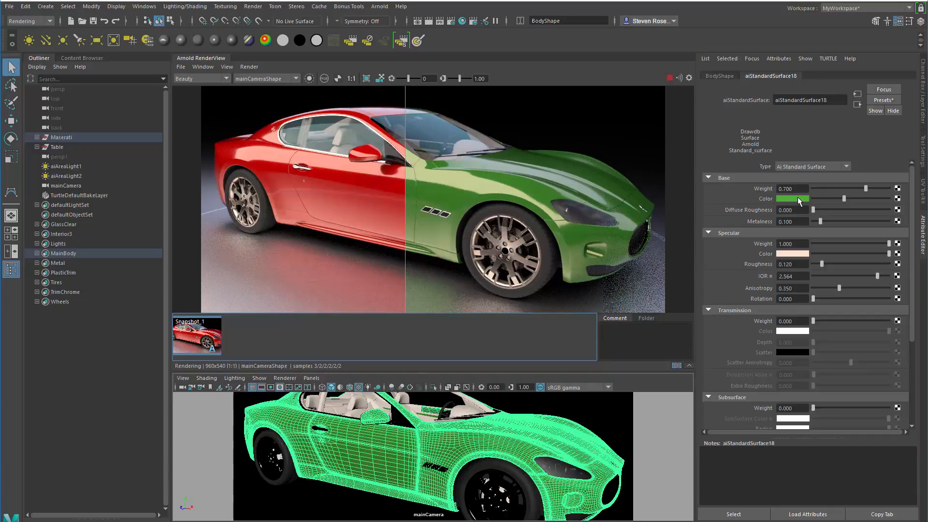
pyautogui.click(791, 199)
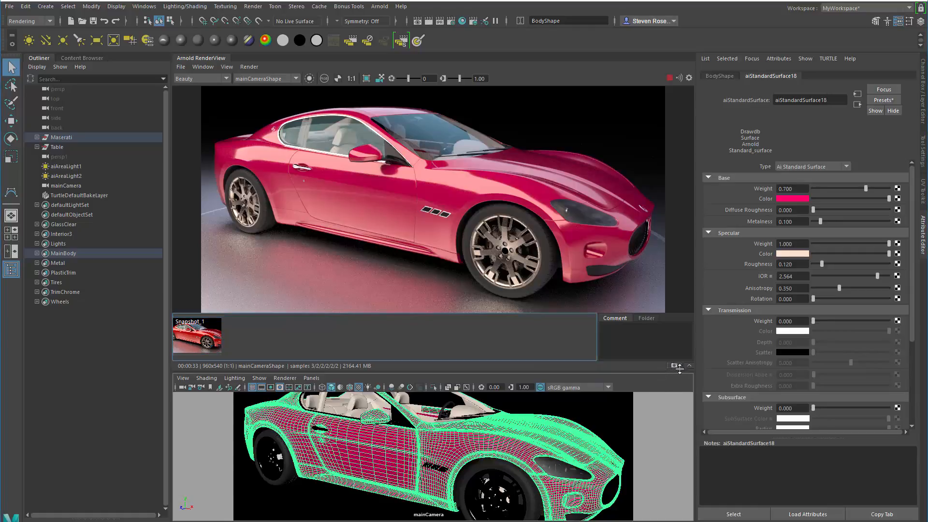
# Store the pink render as Snapshot_2, make the body yellow, and display red Snapshot_1.
pyautogui.click(673, 366)
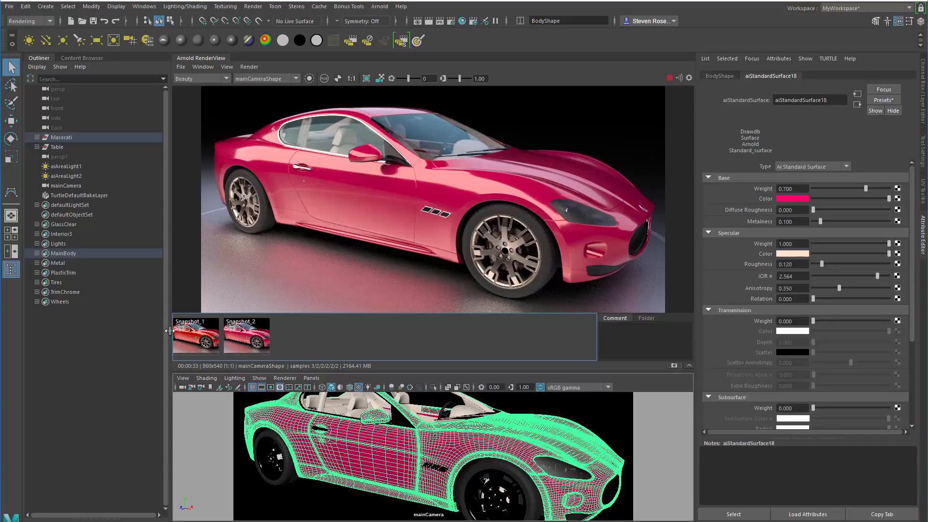
pyautogui.click(246, 336)
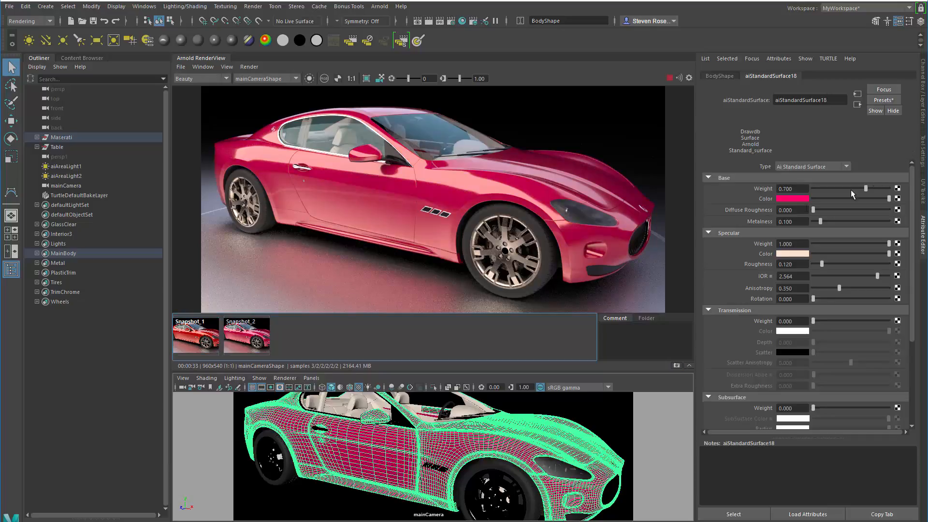
pyautogui.click(791, 198)
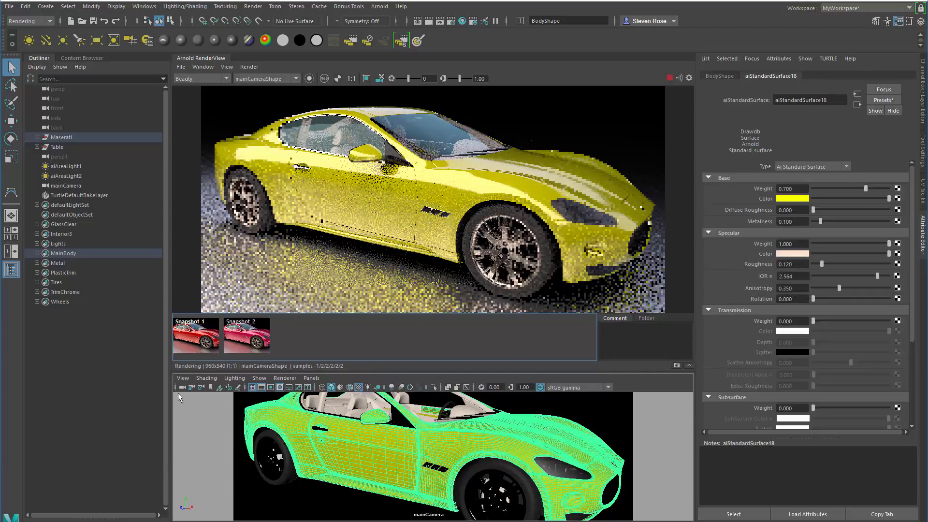
pyautogui.click(195, 337)
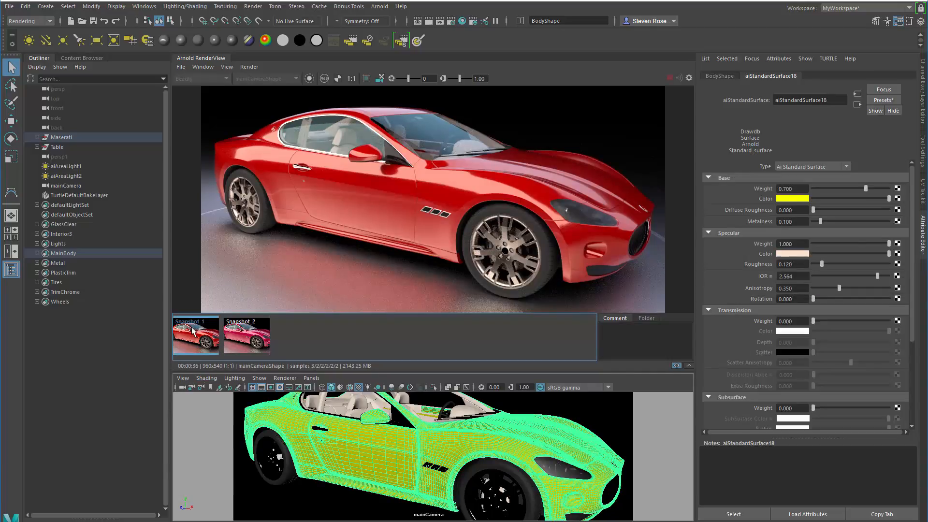